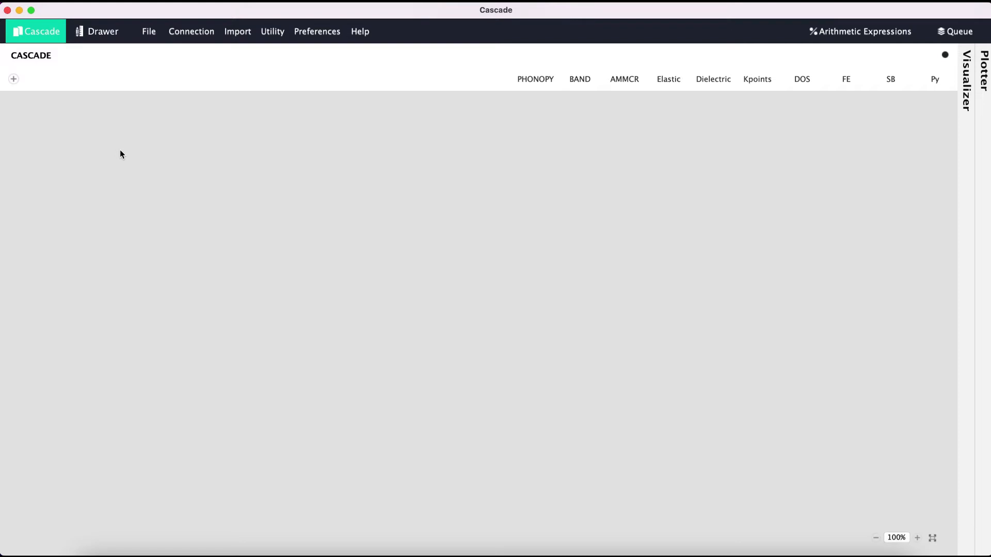
pyautogui.moveTo(131, 147)
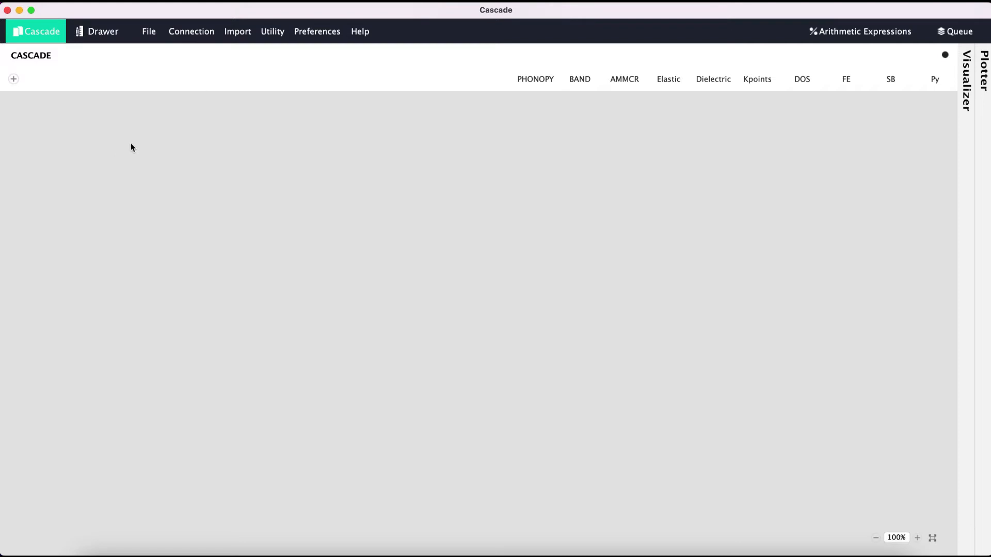
# Step: Look through the SSH connection manager, then close it
pyautogui.click(191, 31)
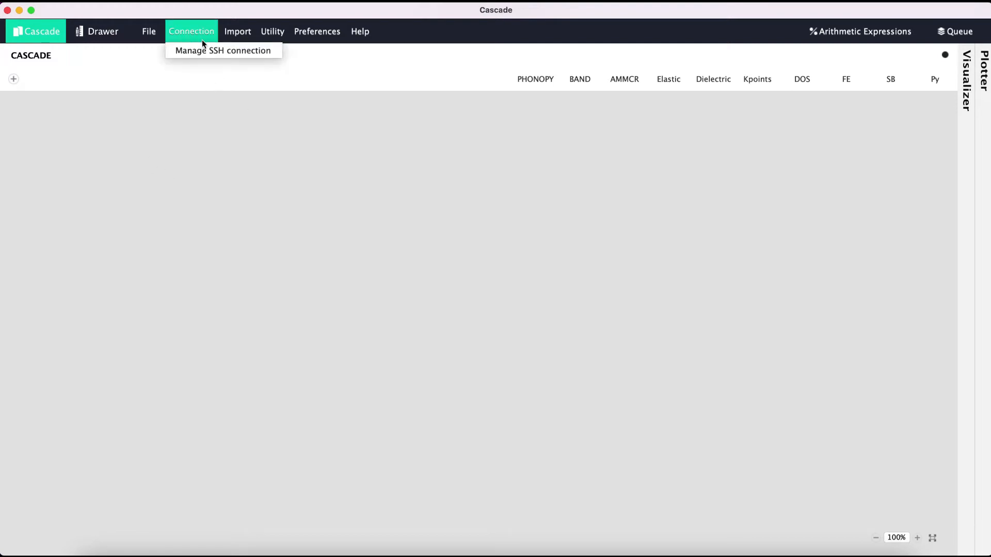
pyautogui.click(222, 50)
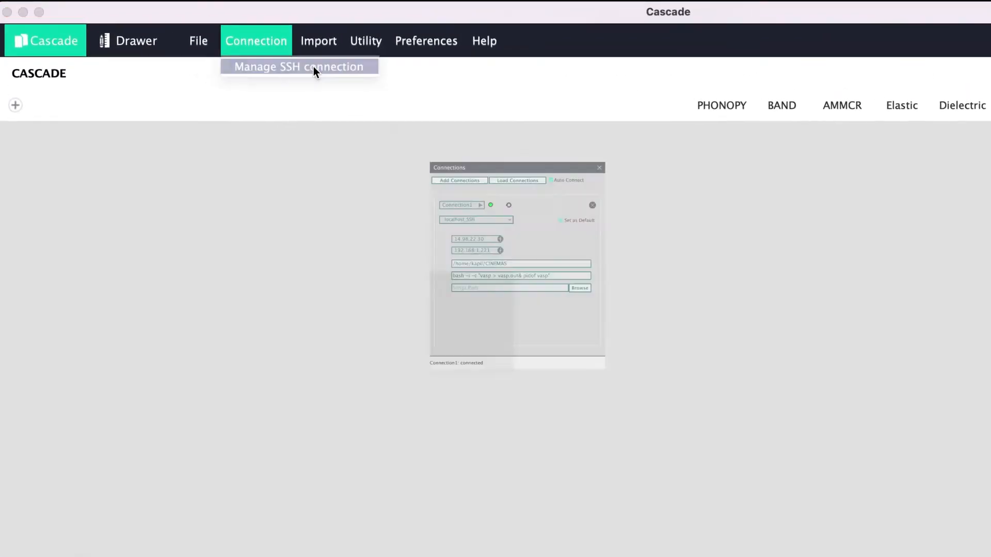
pyautogui.click(298, 67)
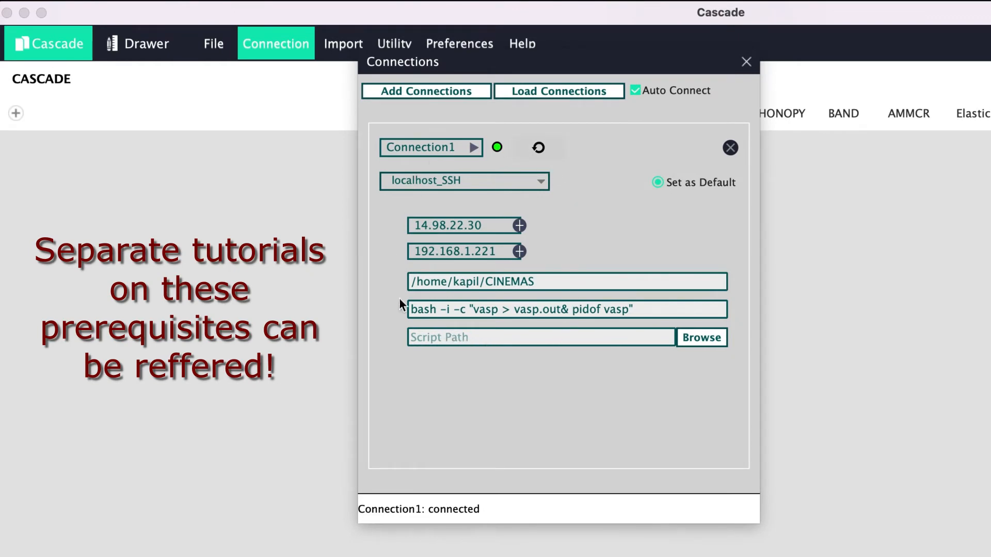
pyautogui.moveTo(433, 199)
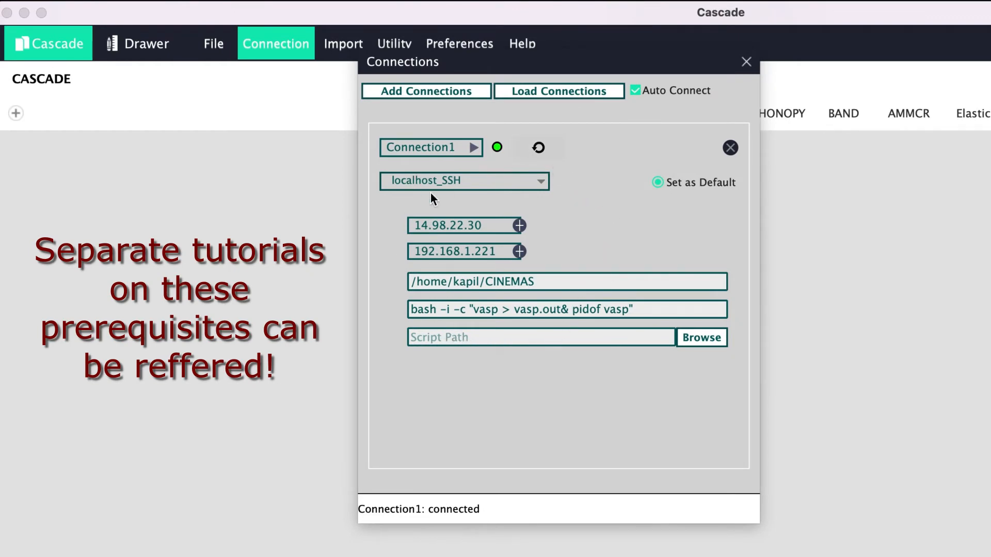
pyautogui.moveTo(537, 147)
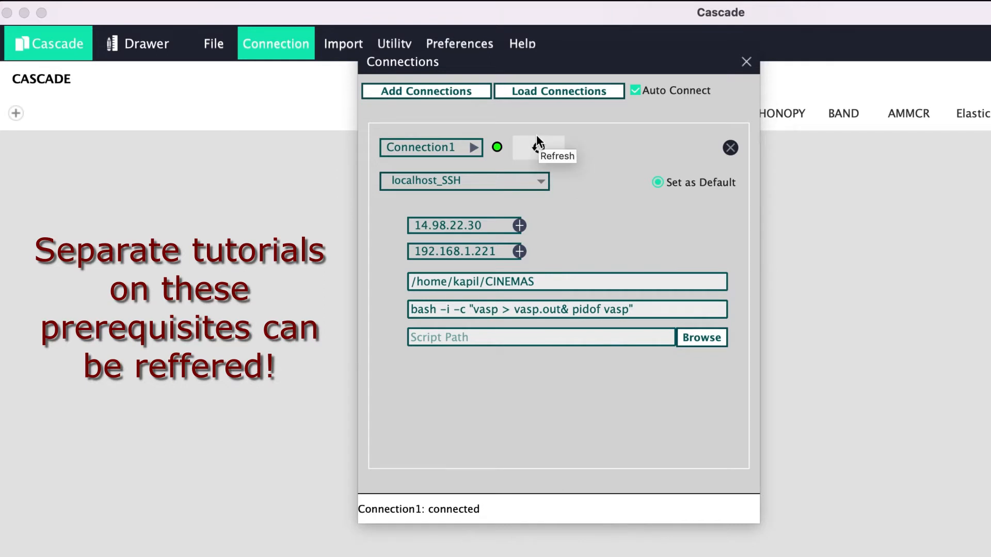
pyautogui.moveTo(746, 62)
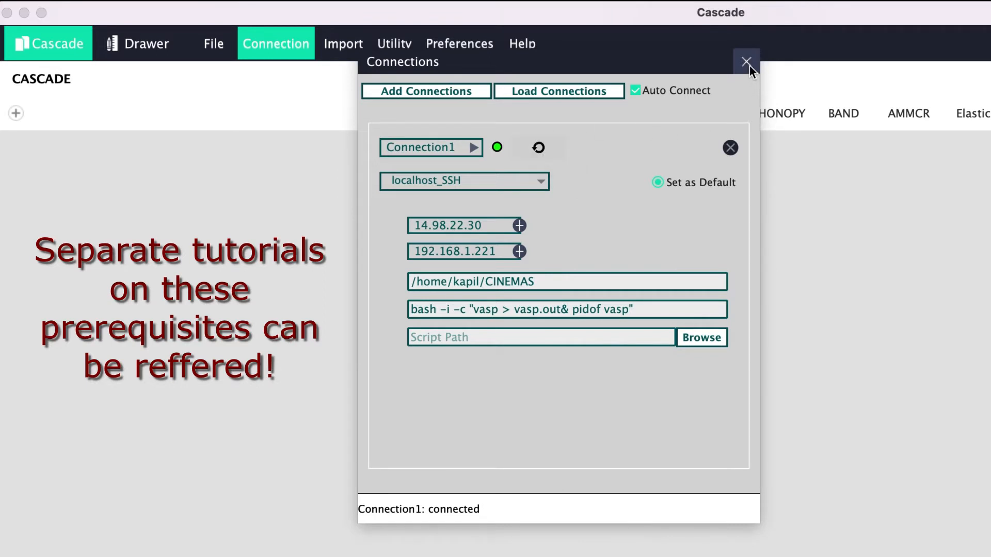
pyautogui.click(459, 43)
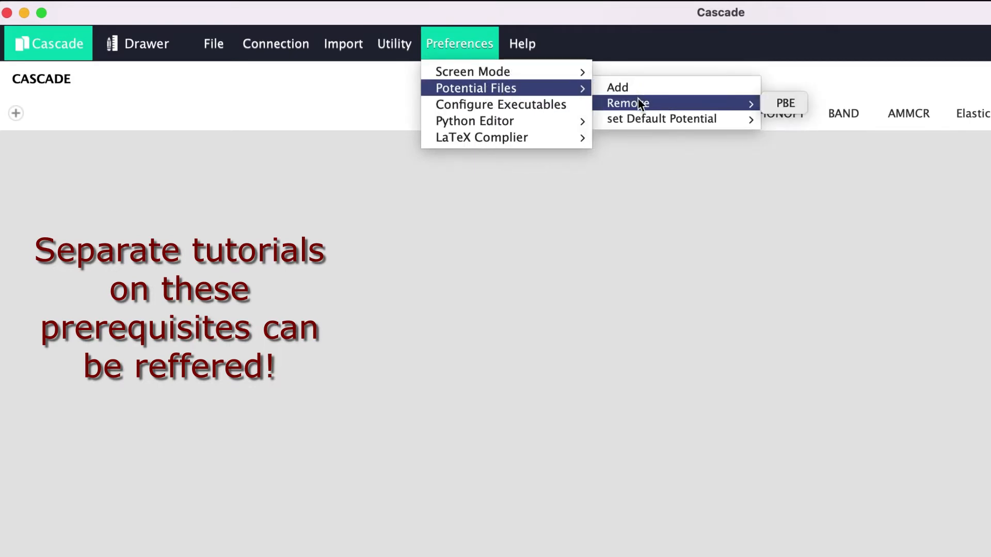
pyautogui.moveTo(785, 107)
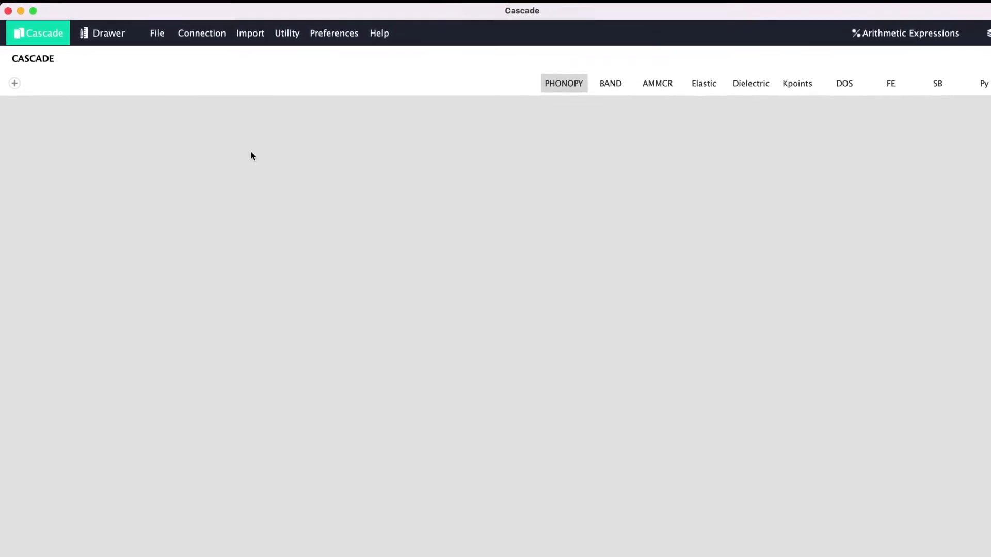
# Step: Create a new project named Test_dielectric in the Documents folder
pyautogui.click(157, 33)
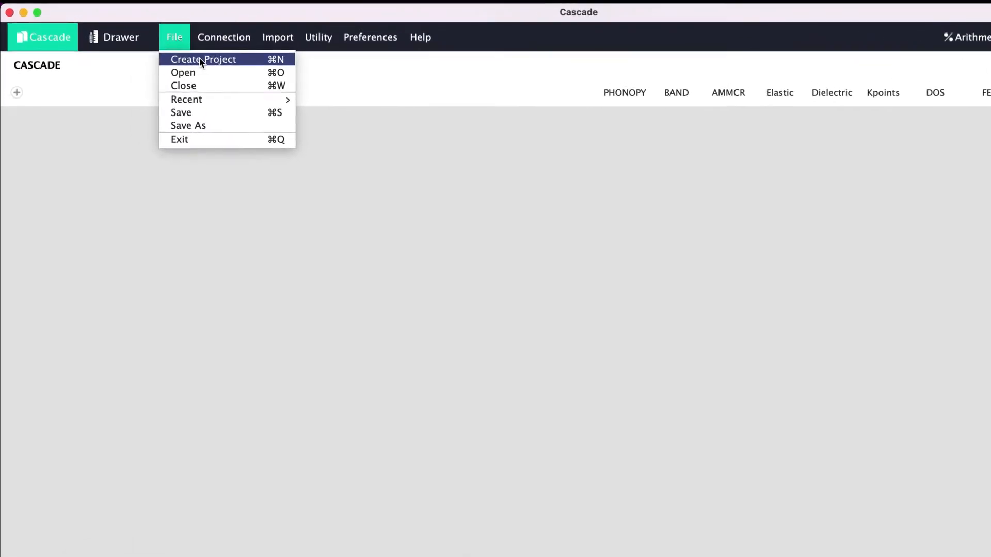
pyautogui.click(203, 59)
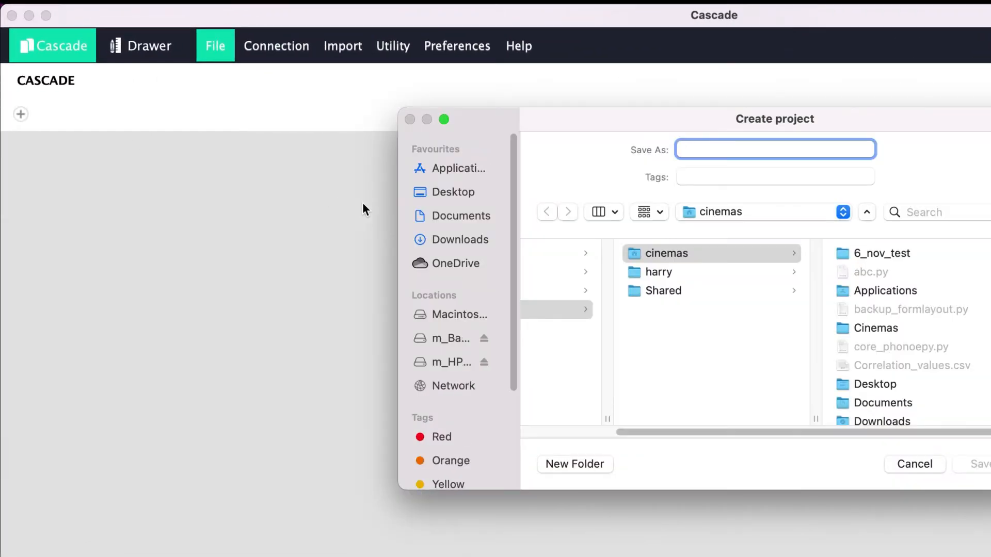
pyautogui.click(453, 215)
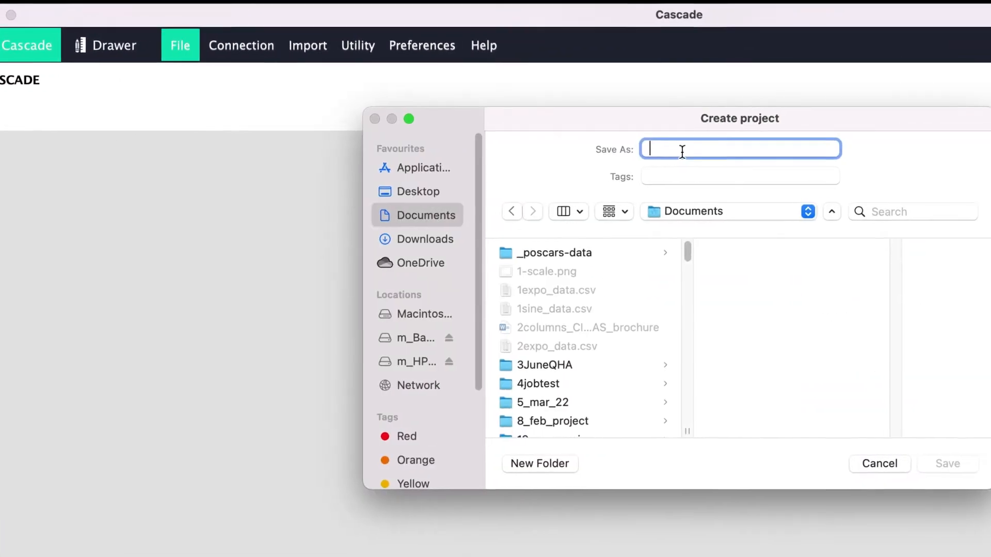
pyautogui.write('Test_d')
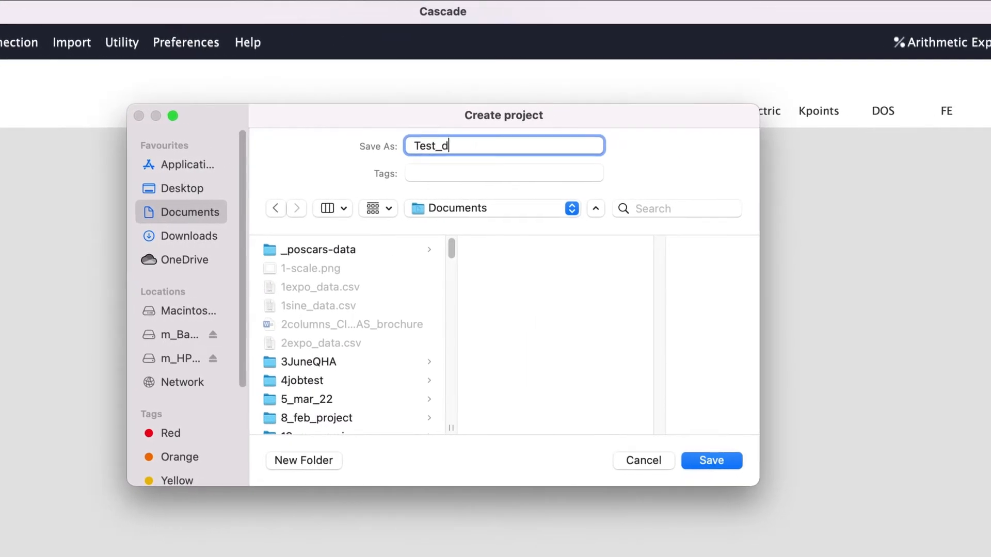
pyautogui.write('electric')
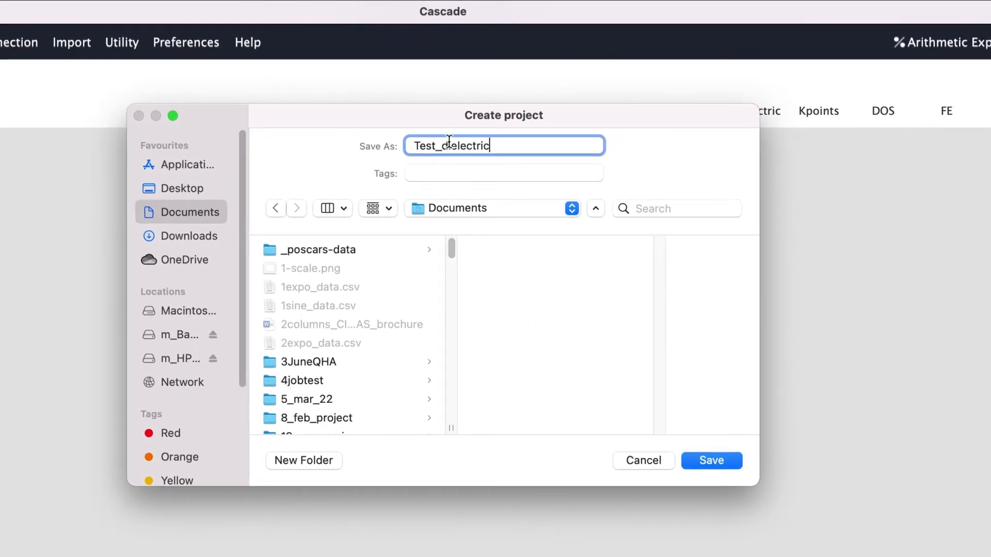
pyautogui.click(710, 460)
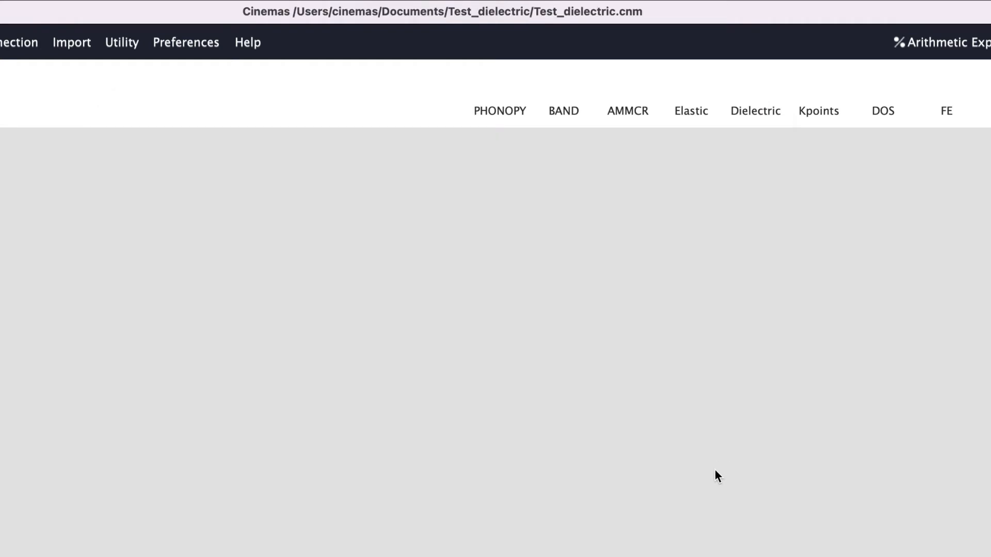
pyautogui.moveTo(371, 20)
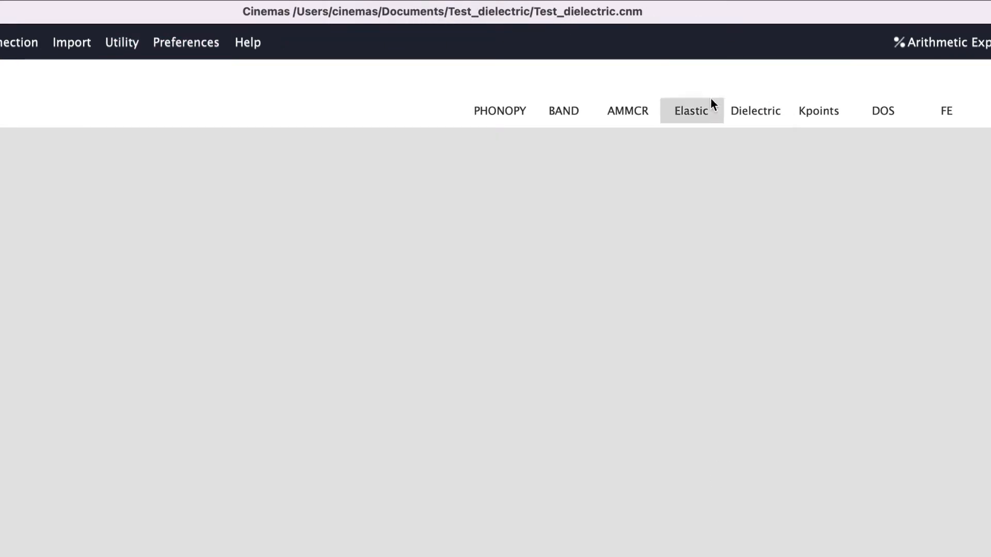
# Step: Add a Dielectric module named GaN_dielectric, leaving POSCAR relaxation unchecked
pyautogui.click(754, 110)
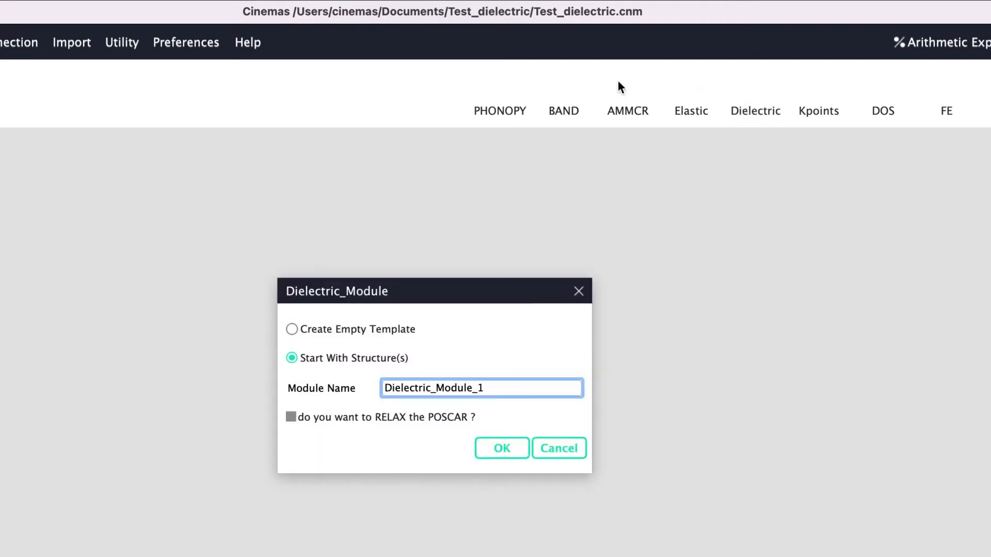
pyautogui.moveTo(327, 331)
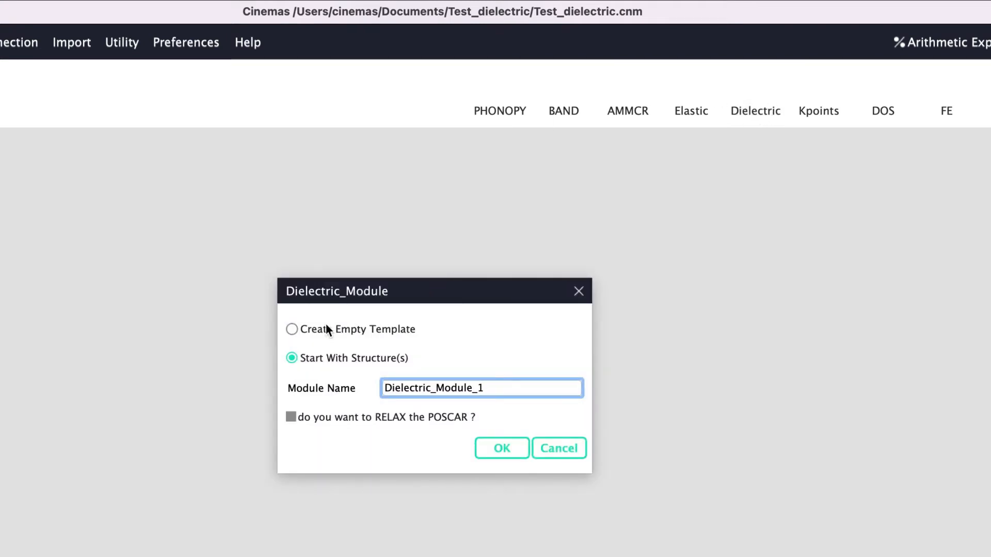
pyautogui.moveTo(322, 346)
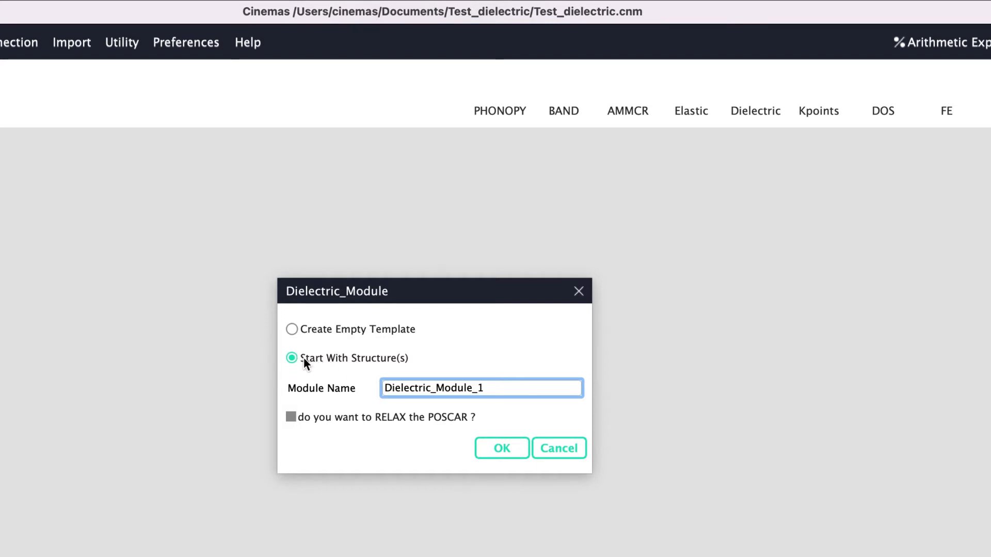
pyautogui.moveTo(344, 361)
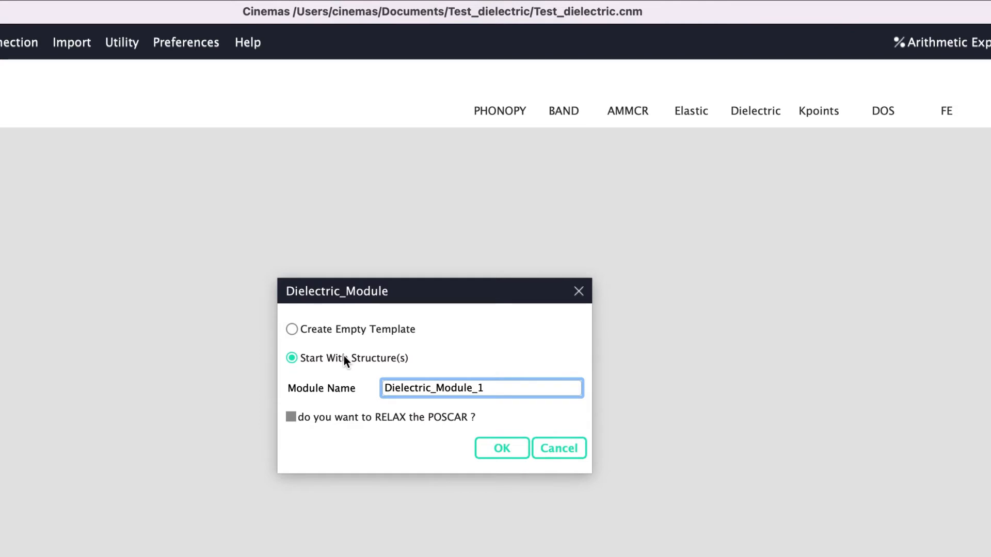
pyautogui.moveTo(291, 333)
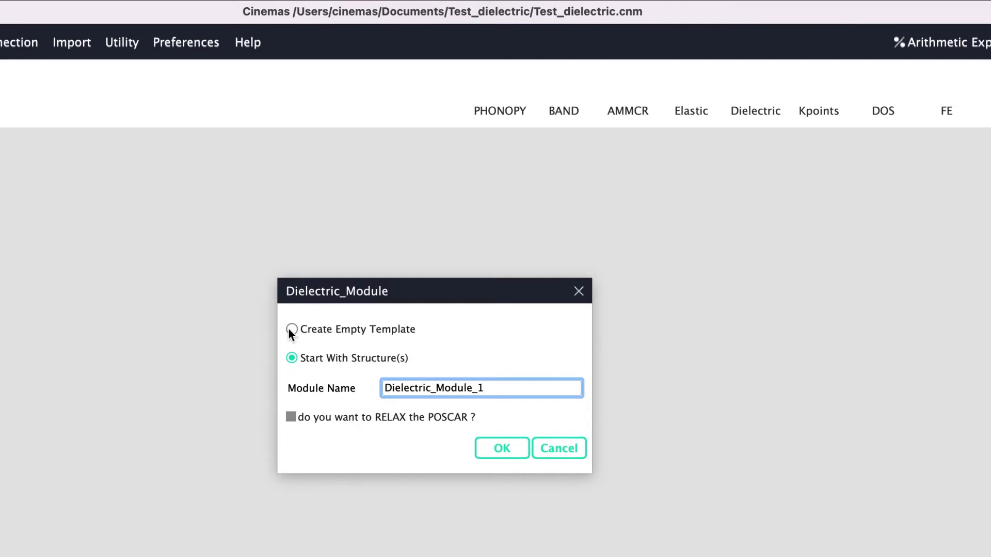
pyautogui.moveTo(346, 333)
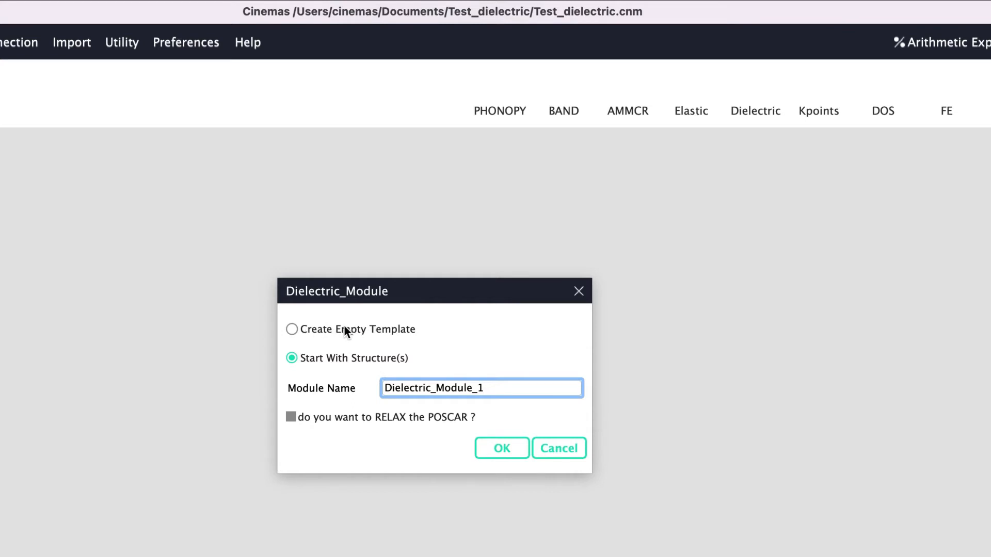
pyautogui.moveTo(352, 338)
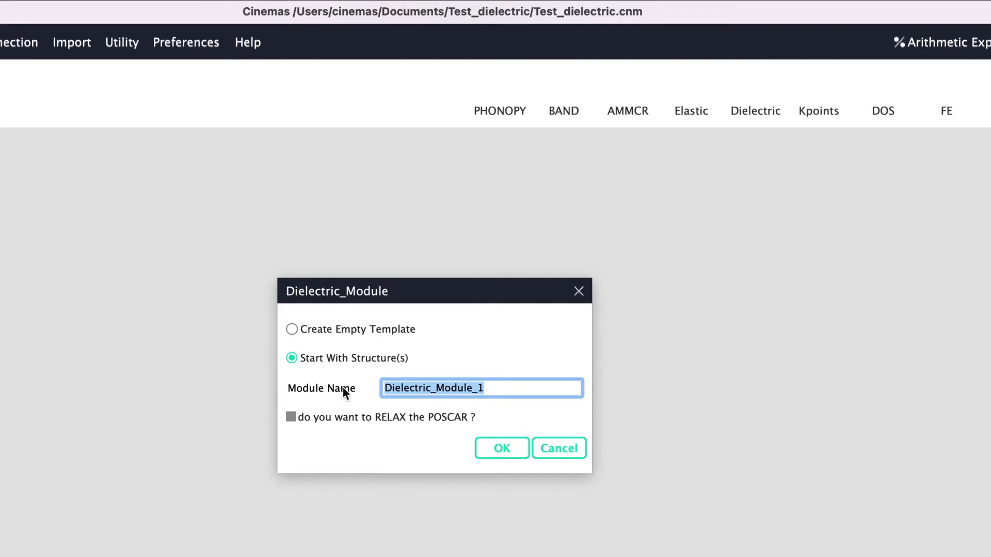
pyautogui.write('GaBN')
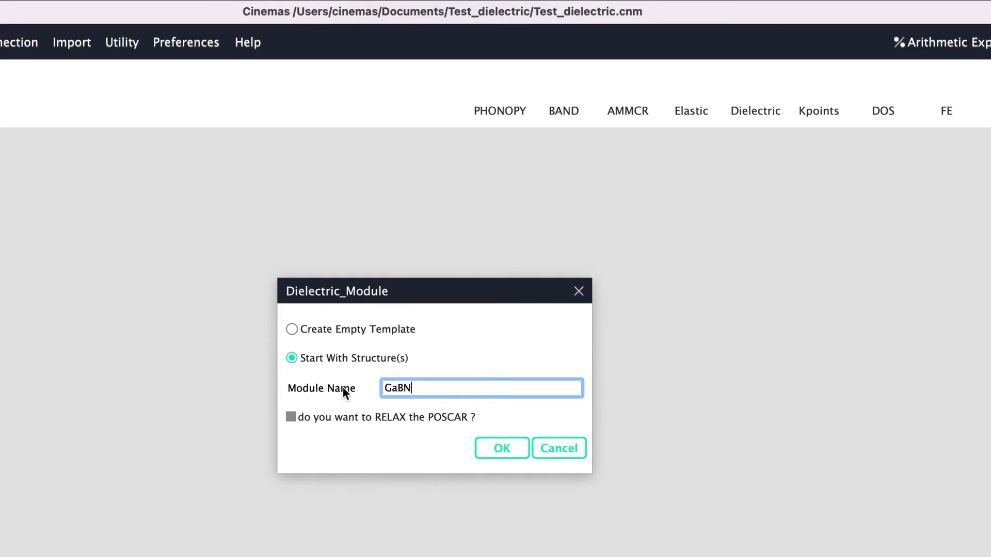
pyautogui.write('GaN_d')
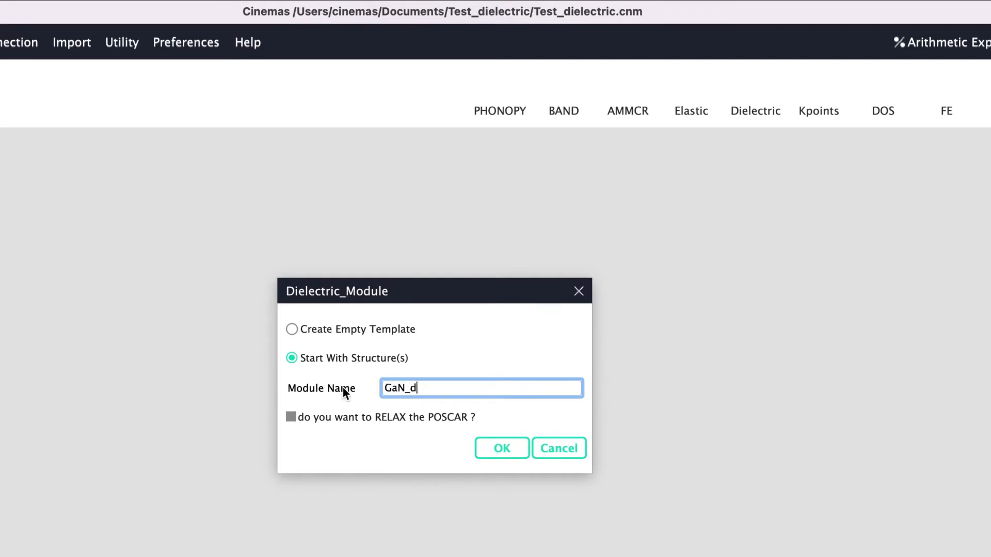
pyautogui.write('ielectric')
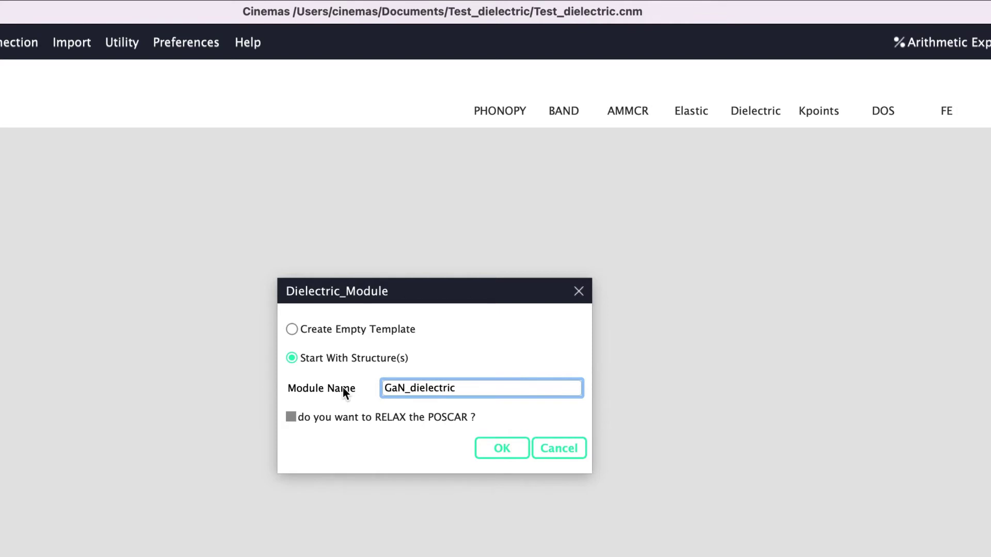
pyautogui.moveTo(347, 421)
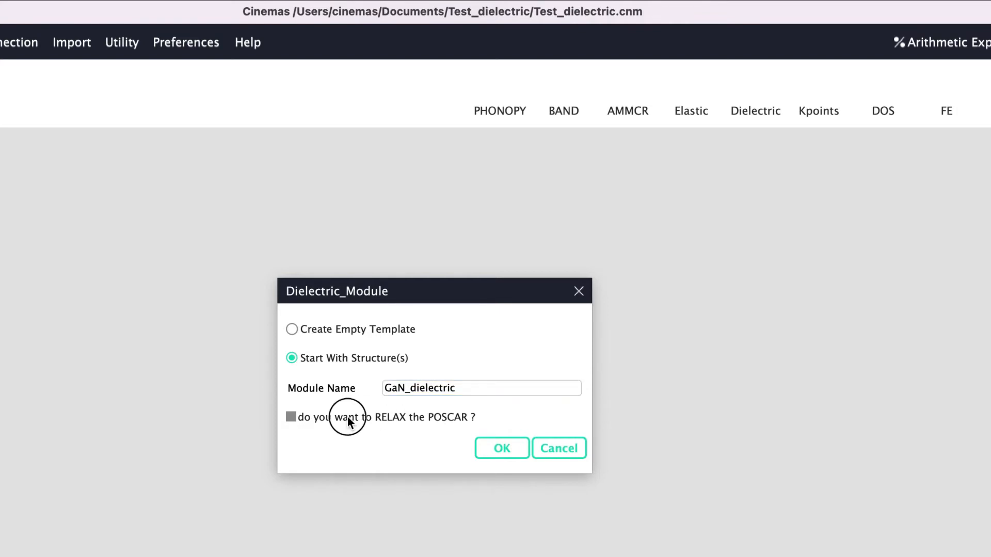
pyautogui.click(291, 417)
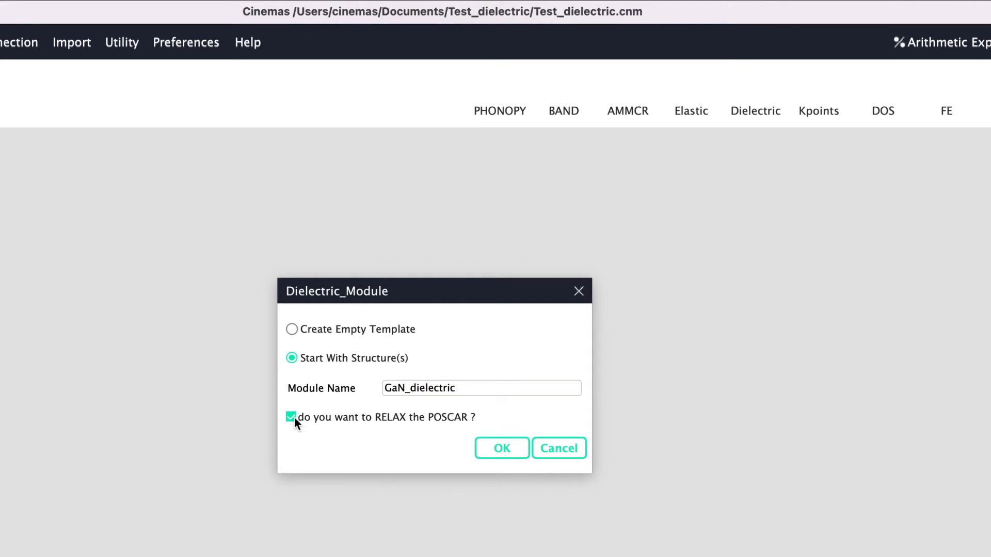
pyautogui.click(292, 417)
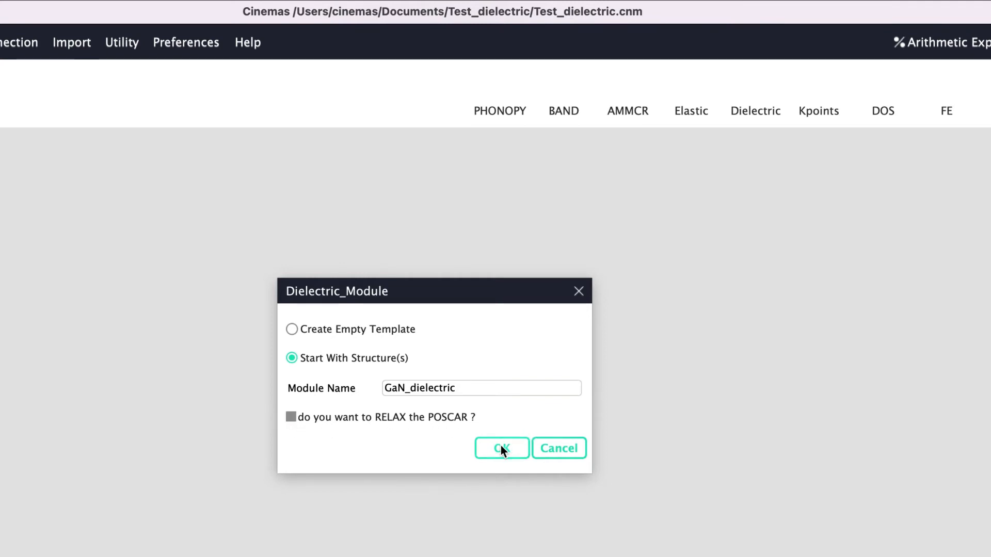
# Step: Create the GaN_dielectric module and load GaN.vasp from the _poscars-data folder
pyautogui.click(501, 448)
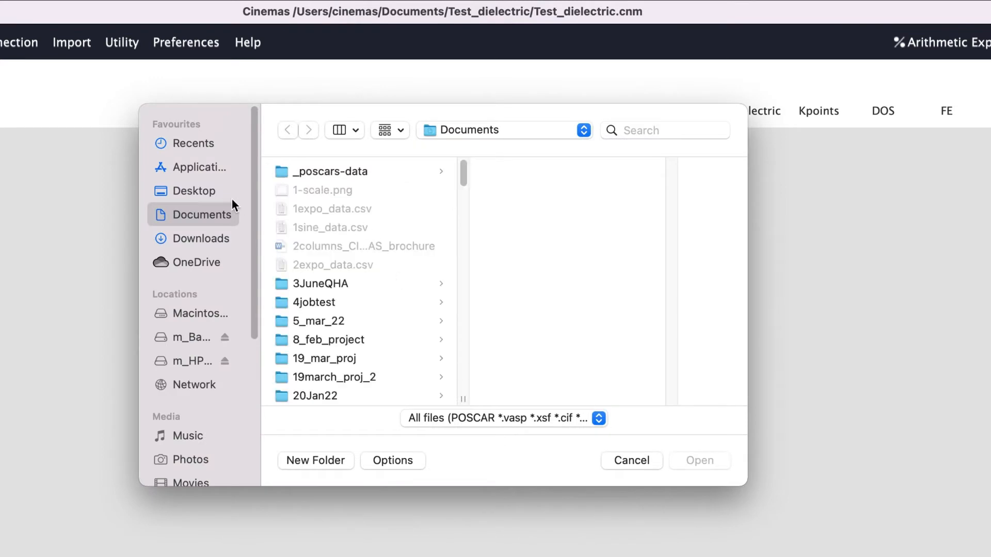
pyautogui.click(330, 172)
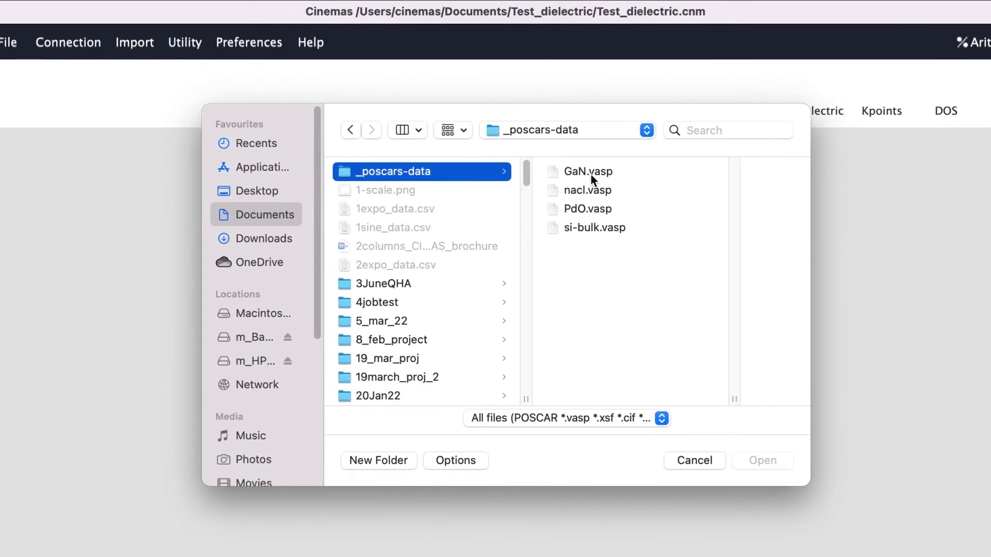
pyautogui.click(585, 171)
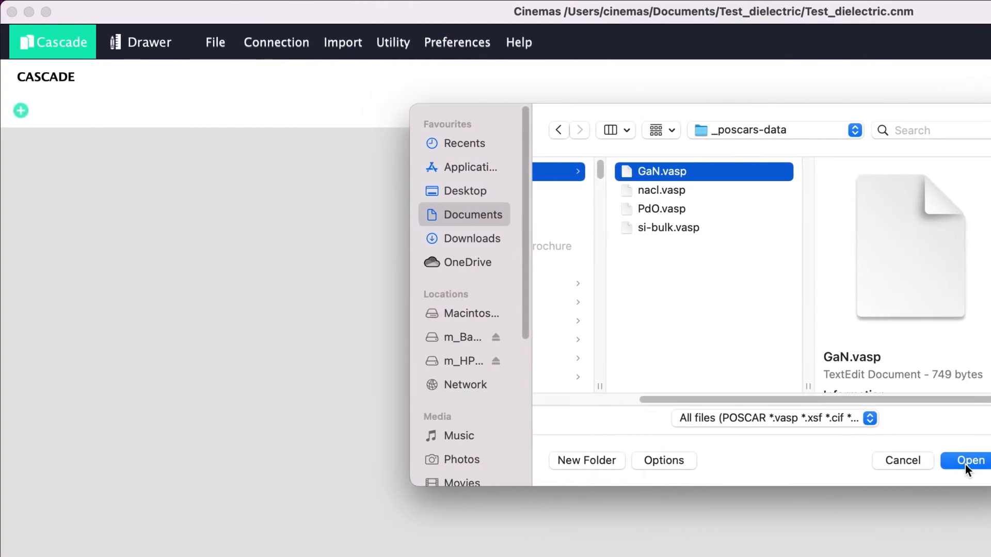
pyautogui.click(972, 460)
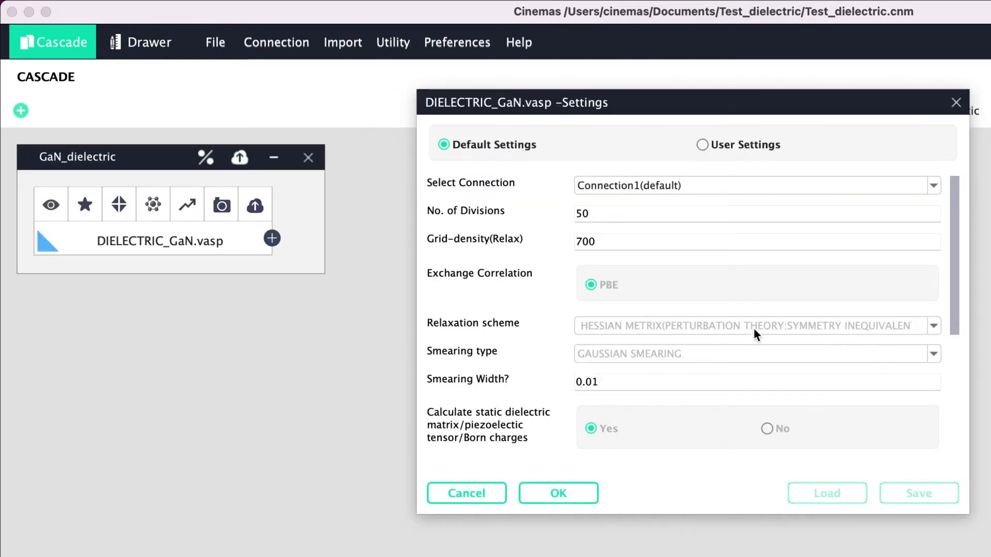
pyautogui.moveTo(475, 159)
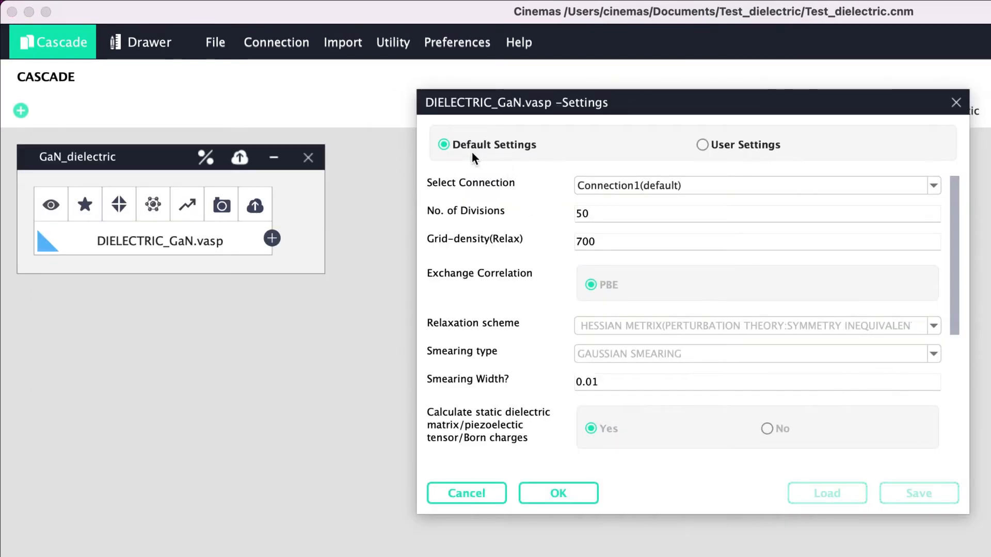
pyautogui.moveTo(534, 149)
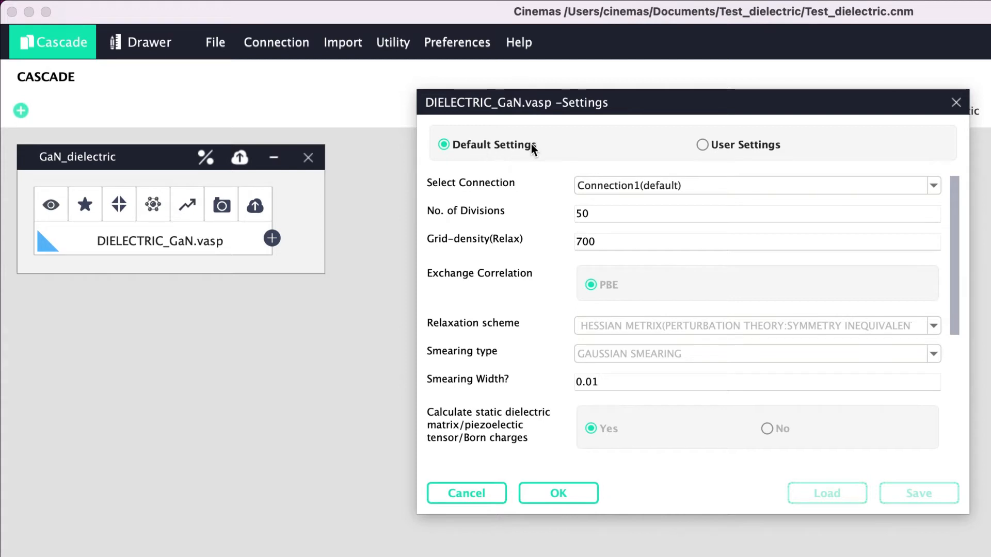
pyautogui.moveTo(704, 167)
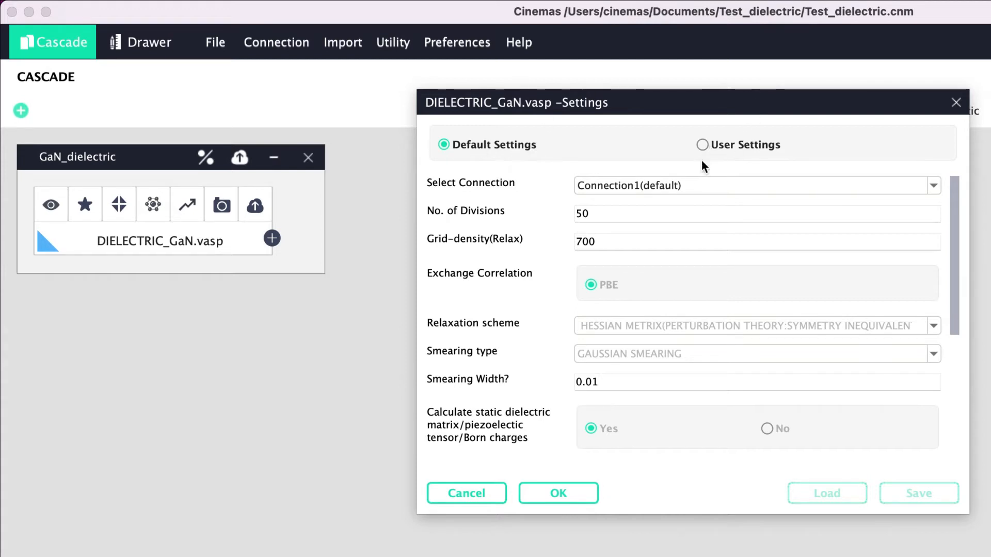
pyautogui.moveTo(588, 386)
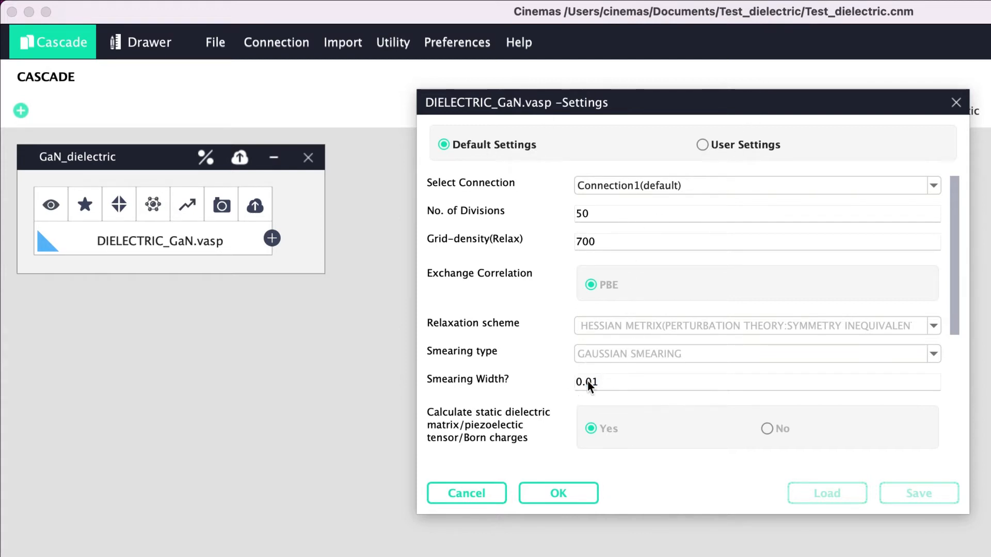
pyautogui.moveTo(597, 247)
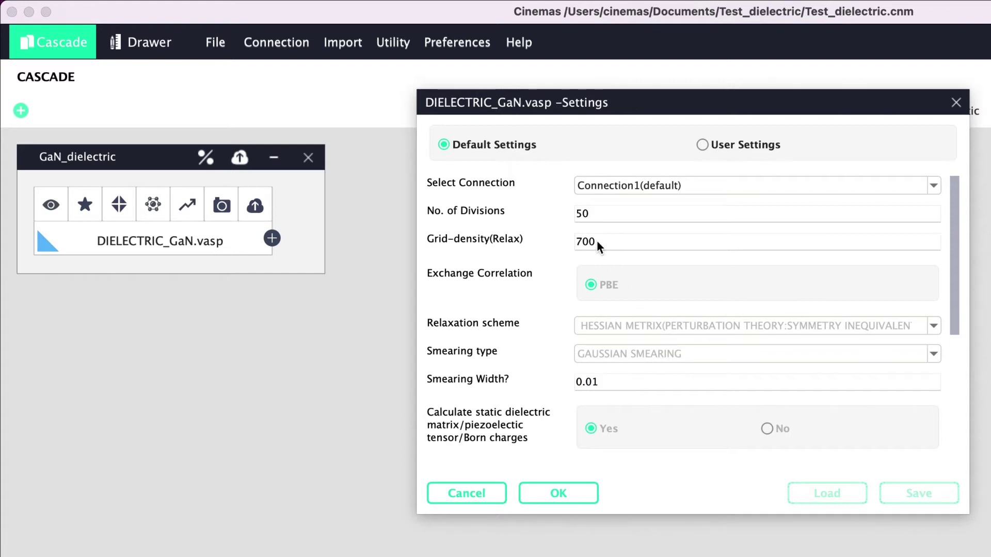
# Step: Try editing Smearing Width under User Settings, then revert to Default Settings
pyautogui.click(701, 144)
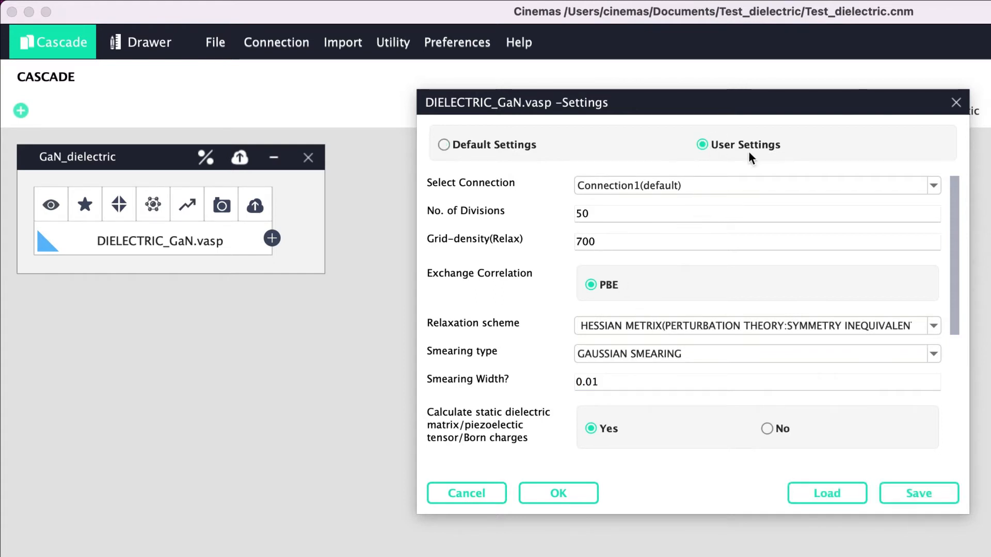
pyautogui.click(616, 382)
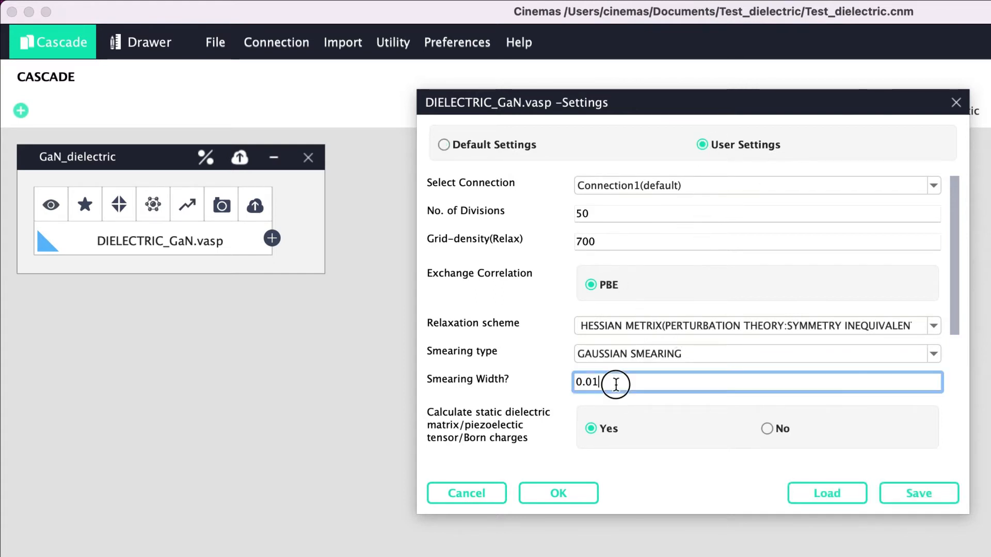
pyautogui.press('backspace')
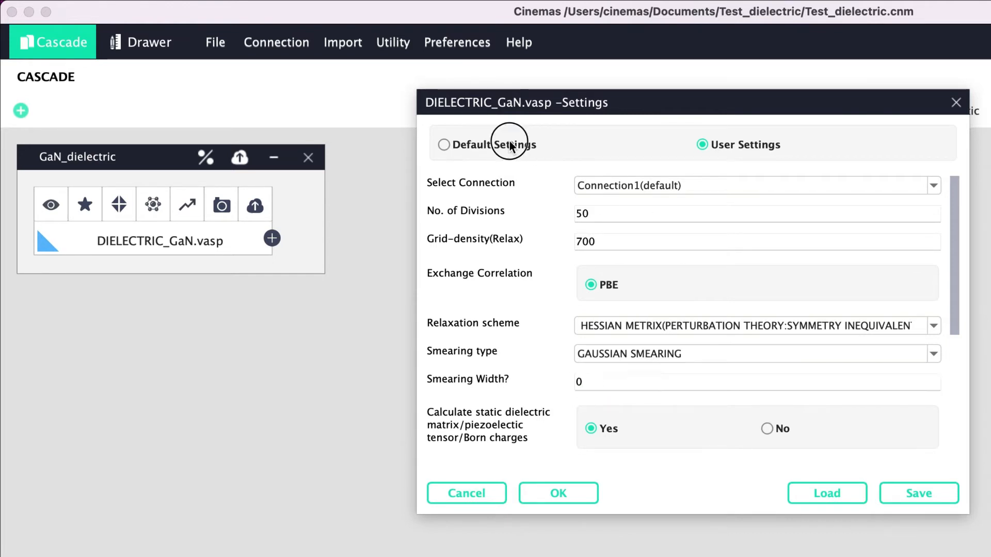
pyautogui.click(445, 144)
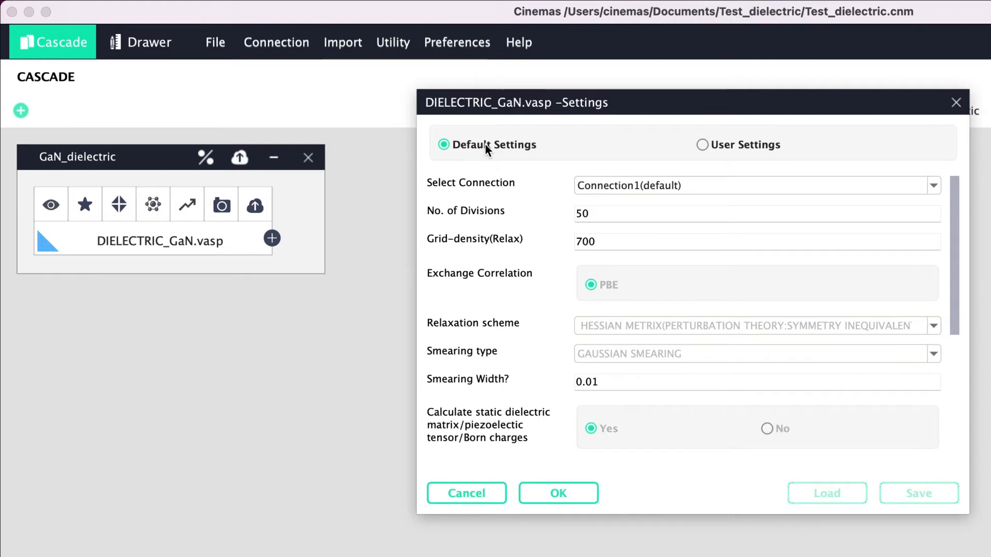
pyautogui.moveTo(955, 308)
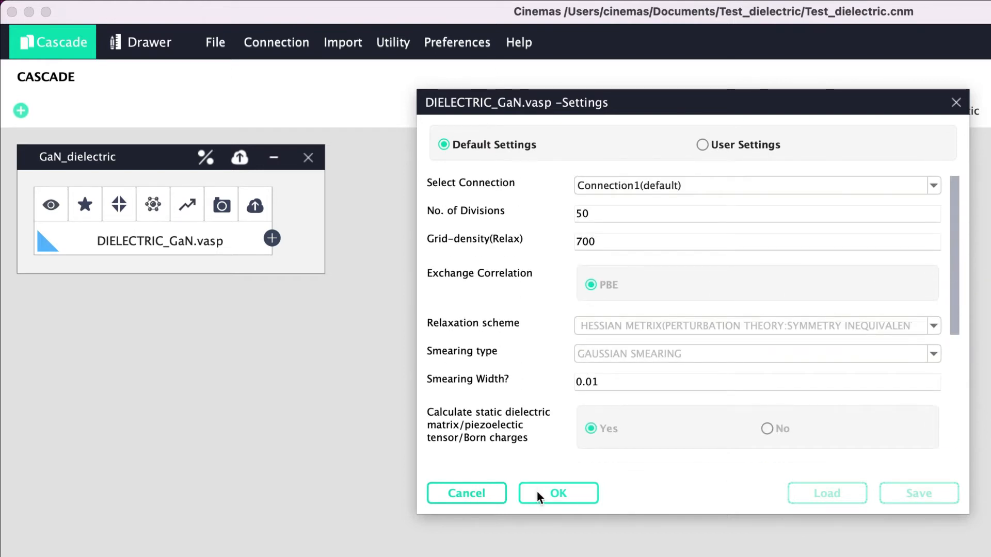
# Step: Accept the default settings to submit the DIELECTRIC_GaN.vasp job
pyautogui.click(558, 493)
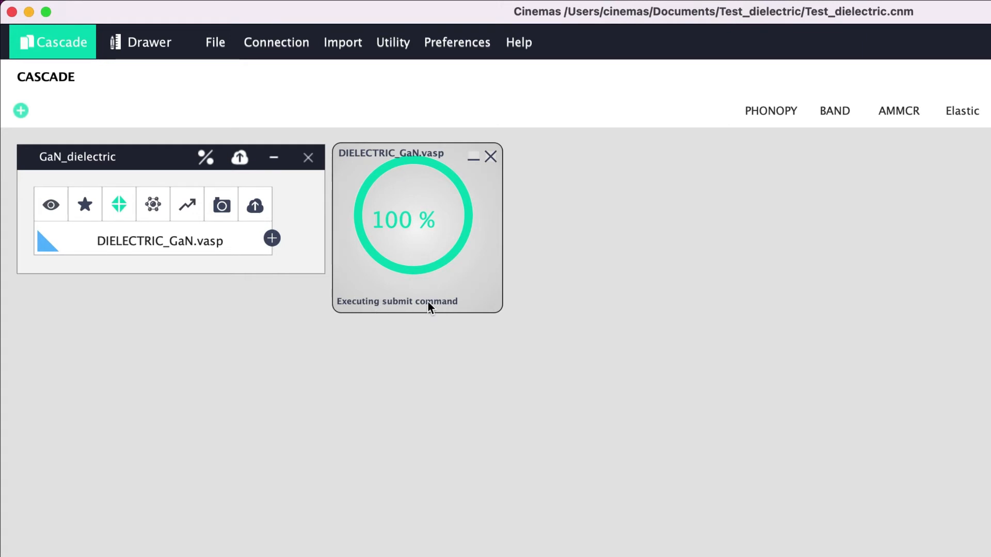
pyautogui.moveTo(409, 297)
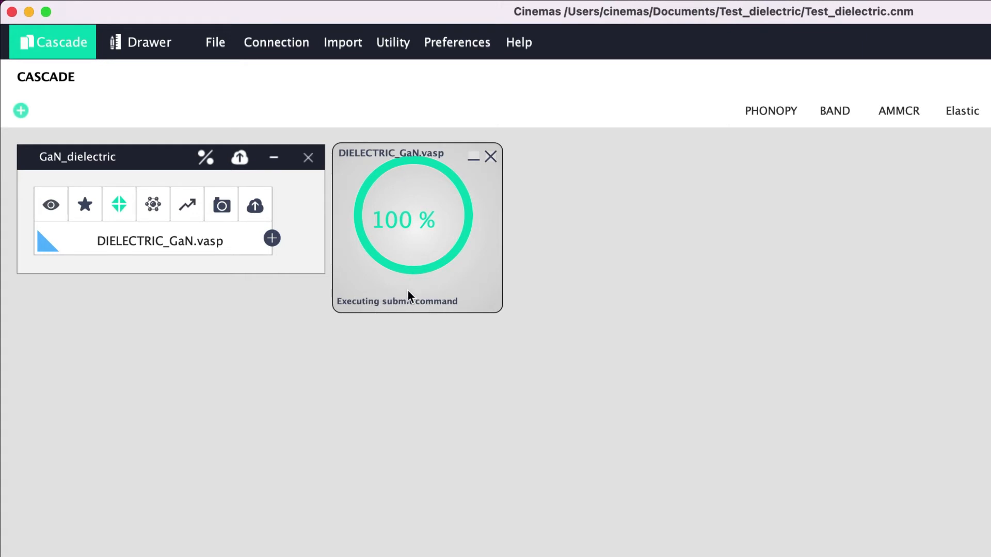
pyautogui.moveTo(469, 307)
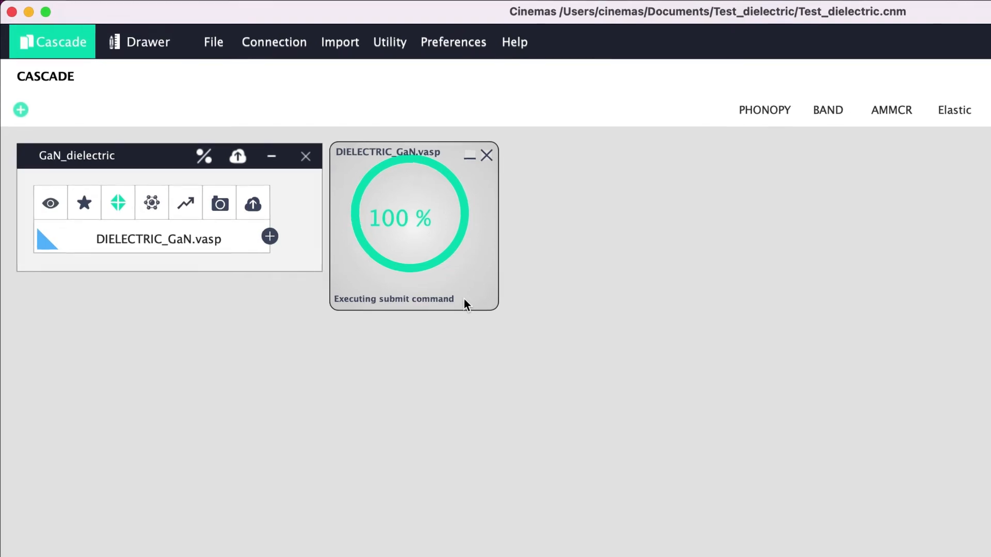
# Step: Dismiss the submission progress window and show the job queue on Connection1
pyautogui.click(486, 155)
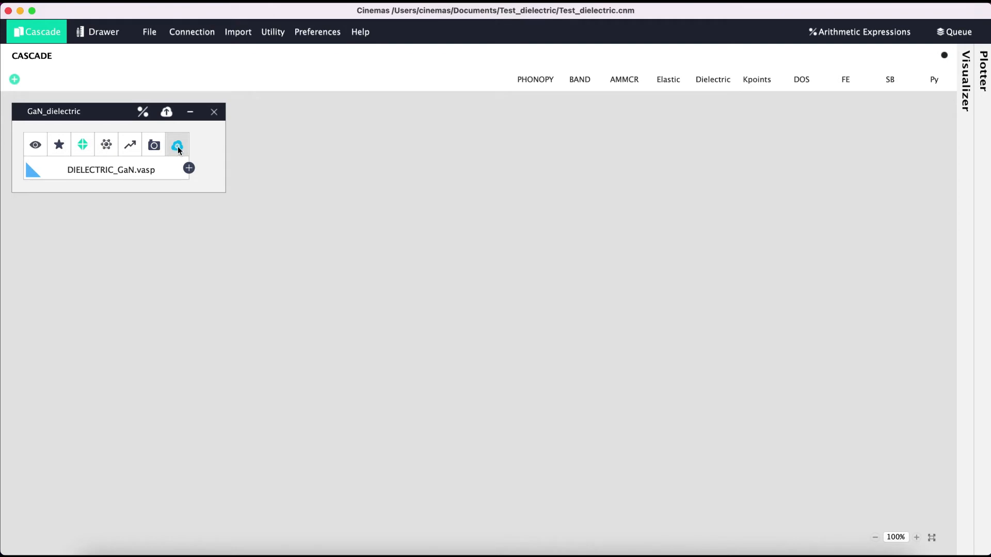
pyautogui.moveTo(958, 32)
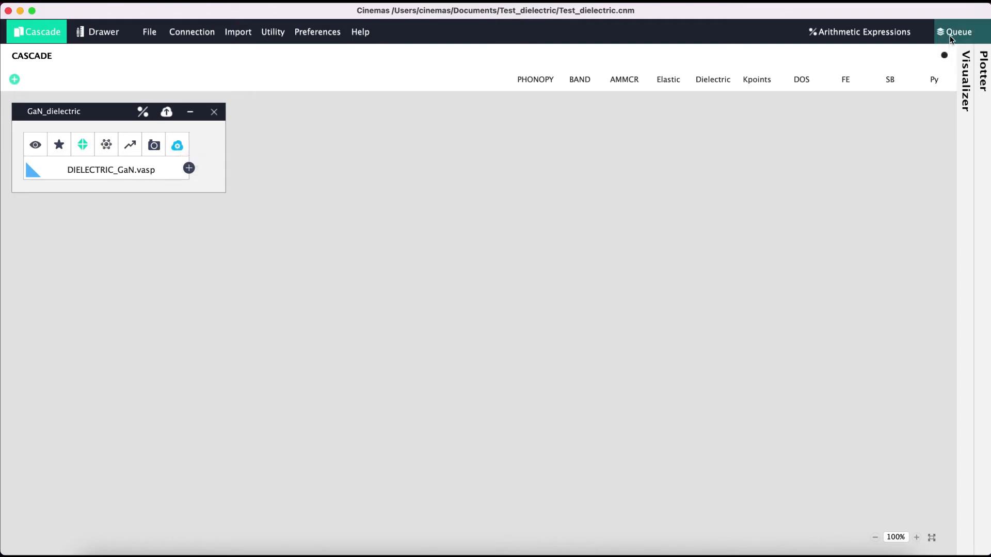
pyautogui.click(958, 32)
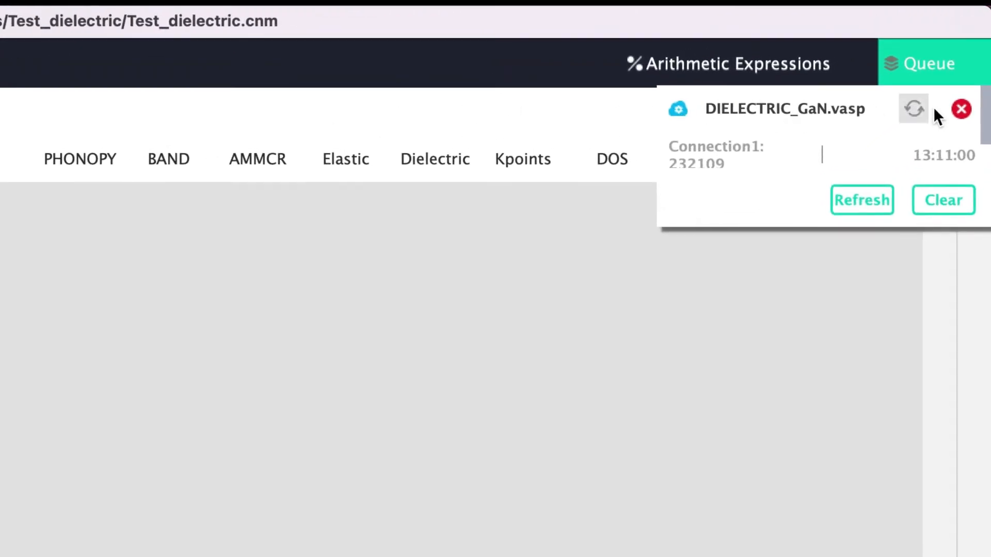
pyautogui.moveTo(913, 113)
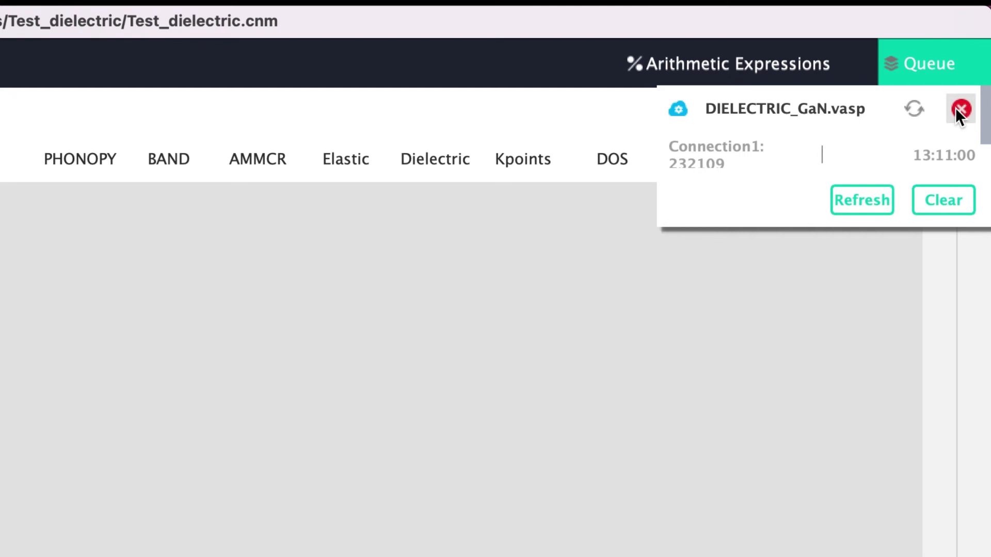
pyautogui.moveTo(961, 126)
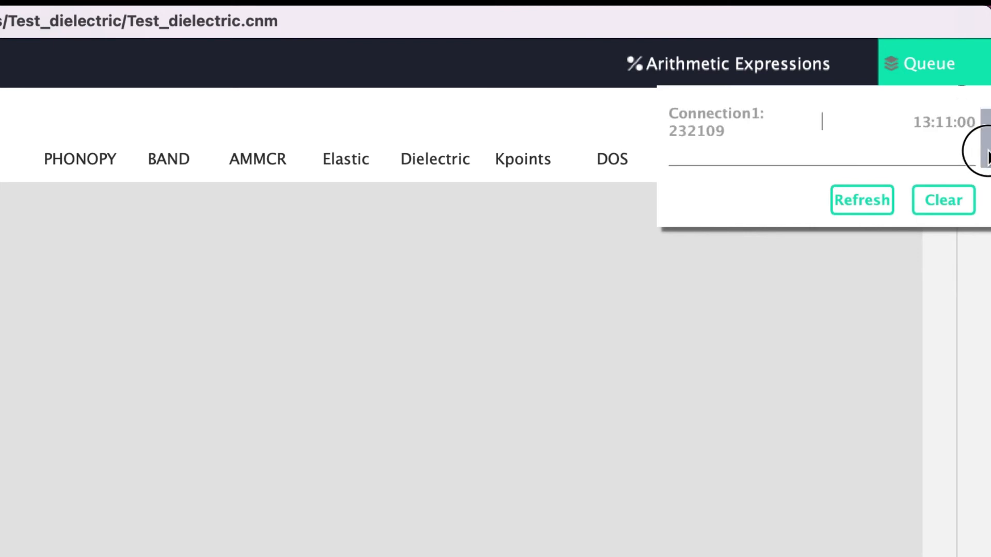
pyautogui.moveTo(982, 152)
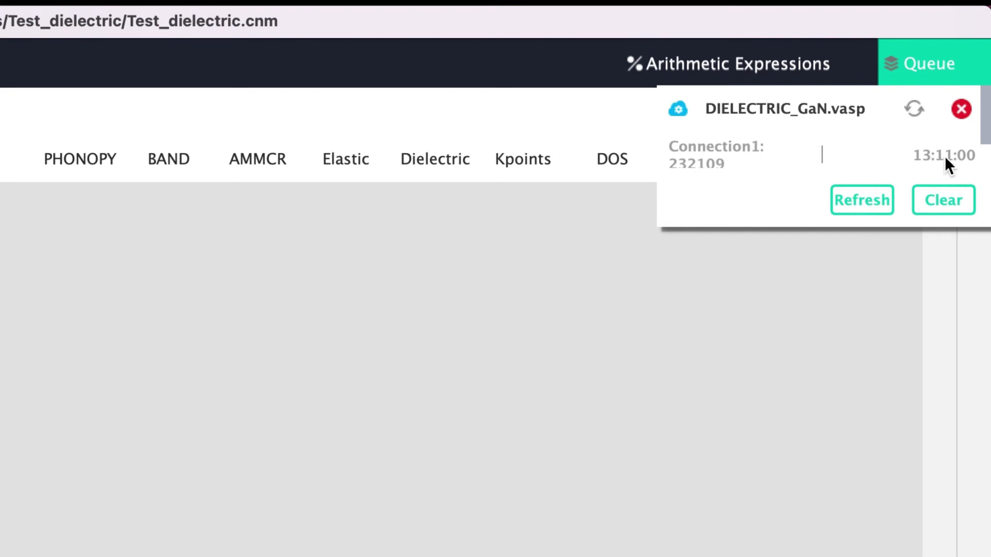
pyautogui.moveTo(960, 171)
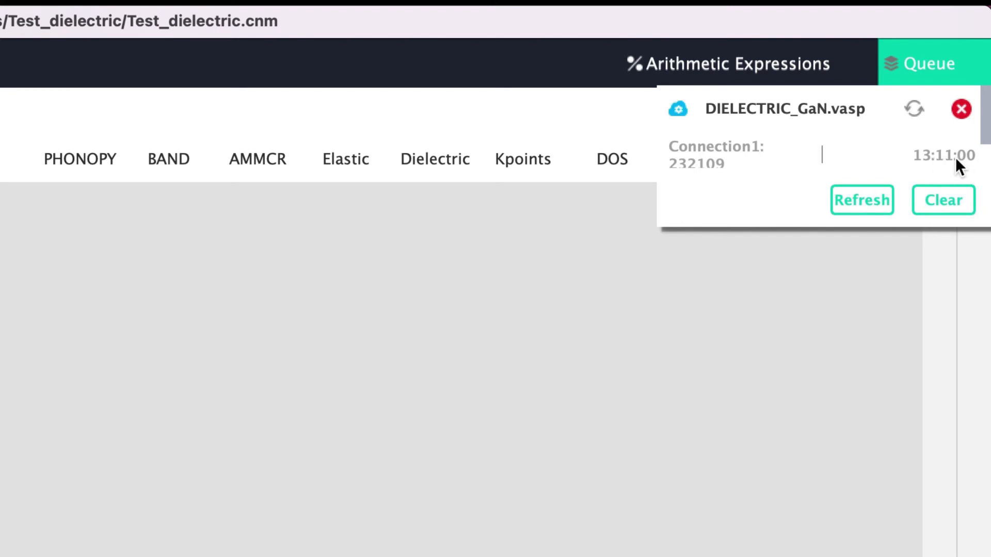
pyautogui.moveTo(862, 200)
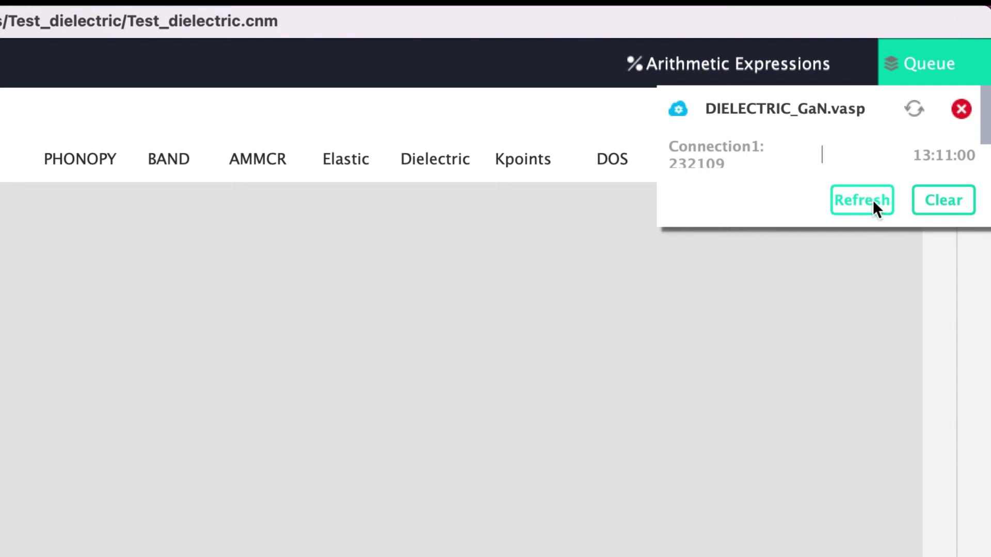
pyautogui.moveTo(811, 298)
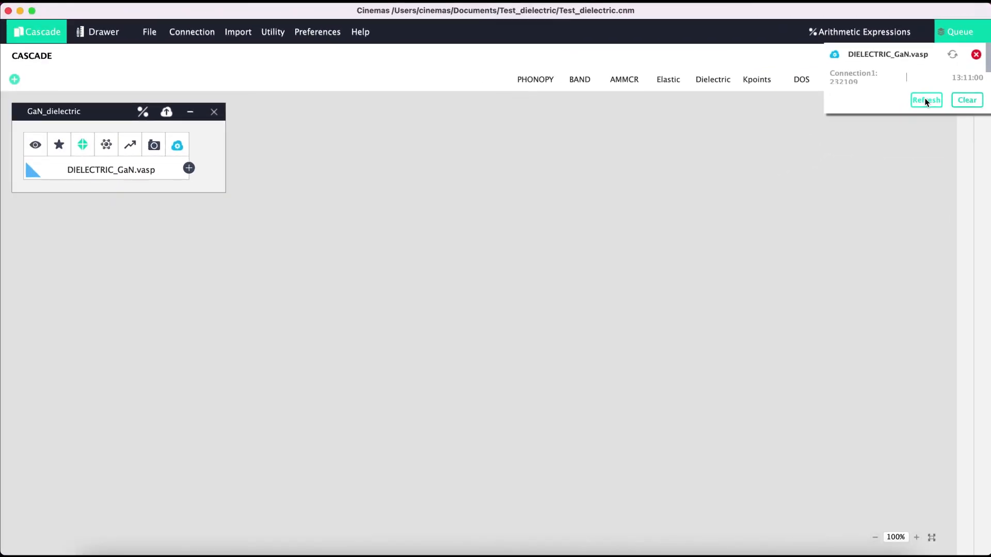
# Step: Reopen the job queue and sync the finished DIELECTRIC_GaN.vasp job's output files
pyautogui.click(925, 99)
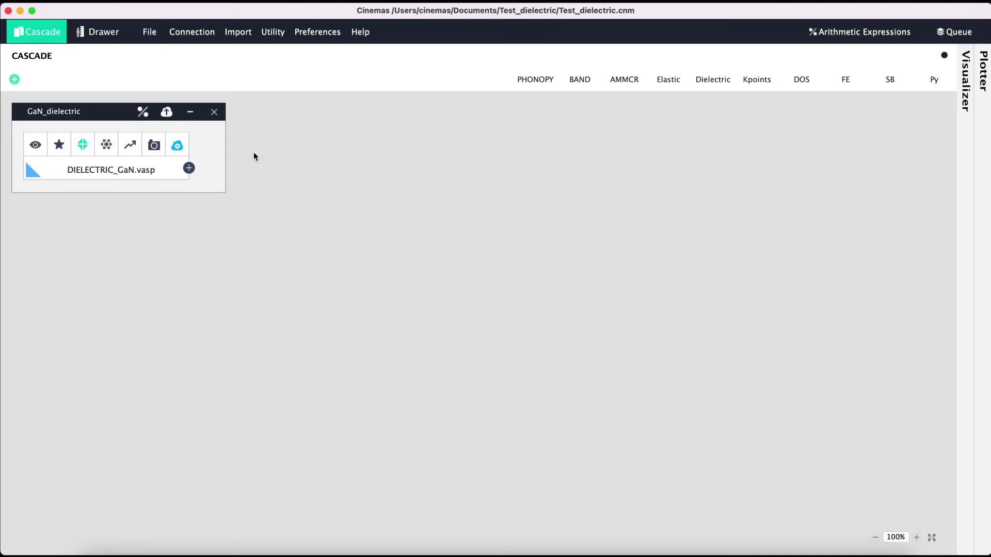
pyautogui.moveTo(718, 157)
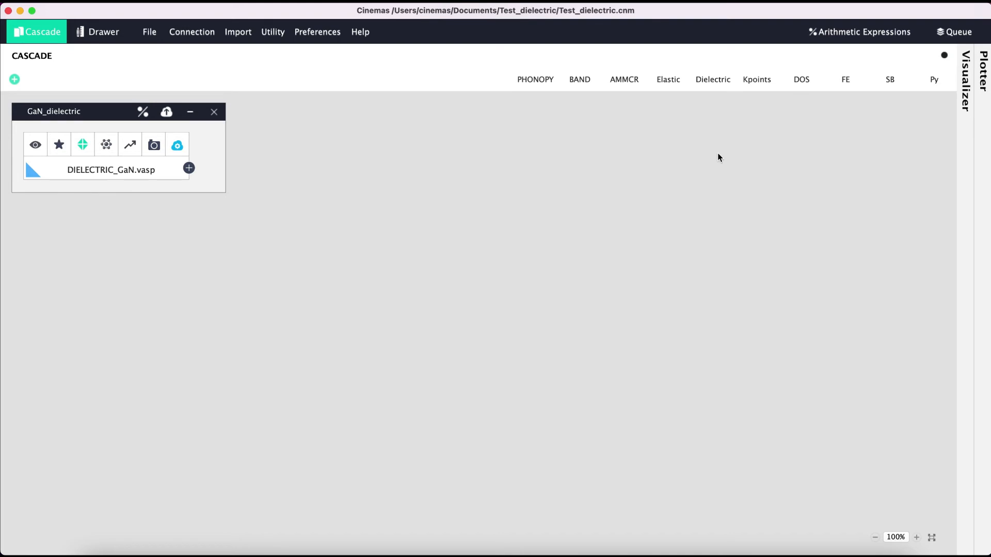
pyautogui.click(958, 31)
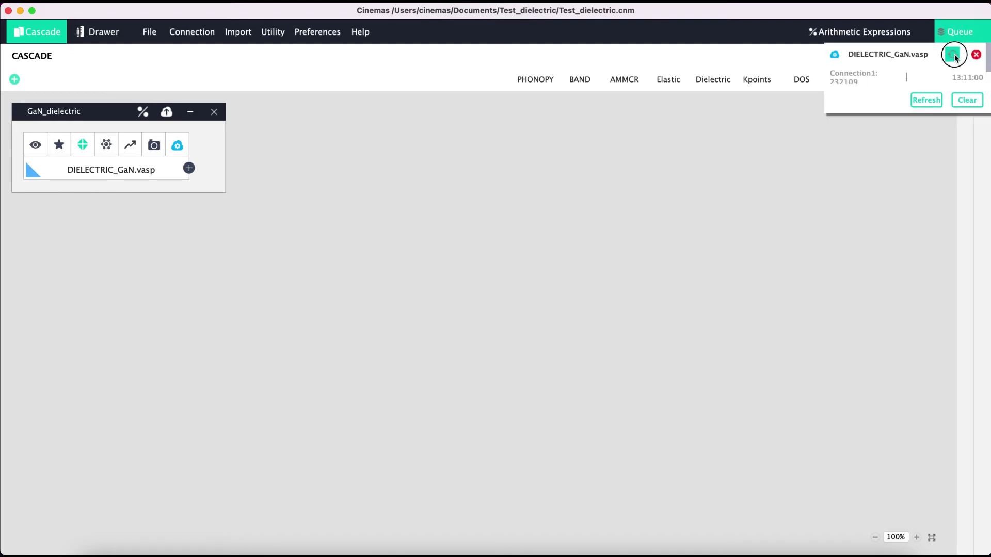
pyautogui.click(954, 53)
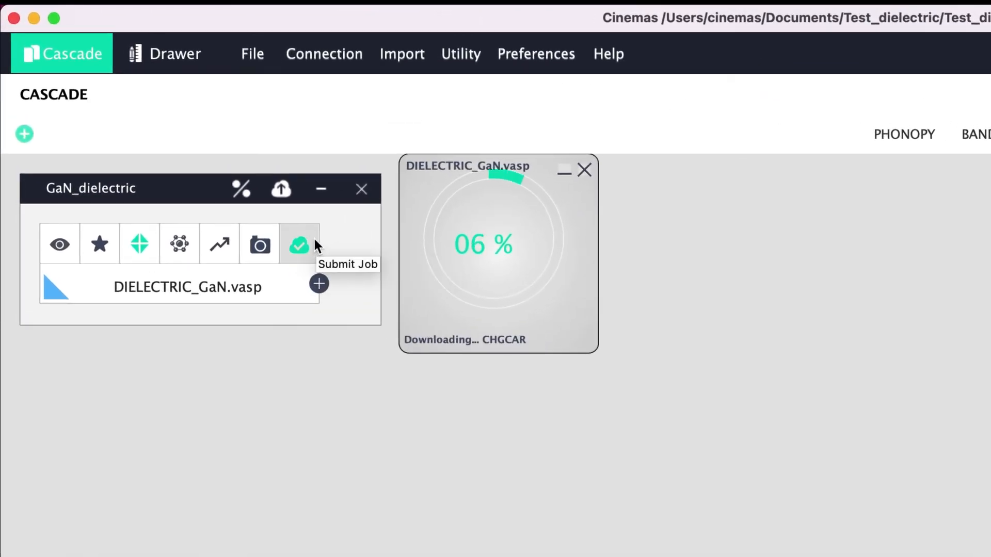
pyautogui.moveTo(521, 292)
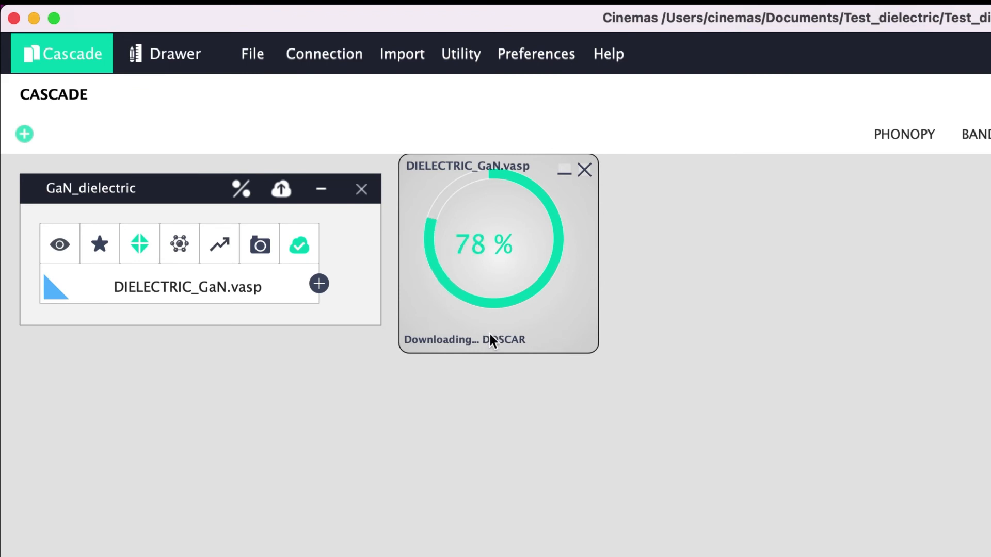
pyautogui.moveTo(555, 338)
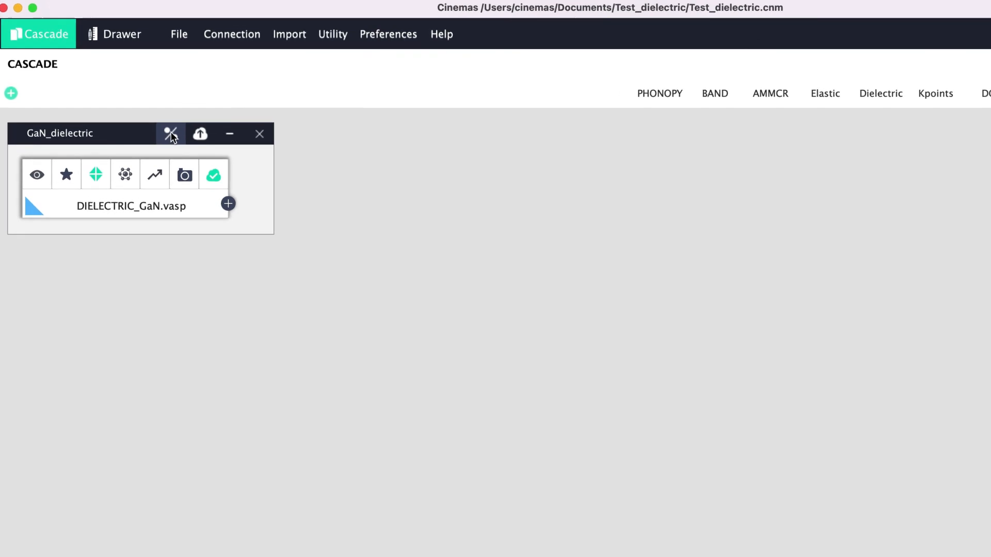
# Step: Open the Dielectric post-process window and highlight the nonzero e_26 and e_34 elements
pyautogui.click(171, 134)
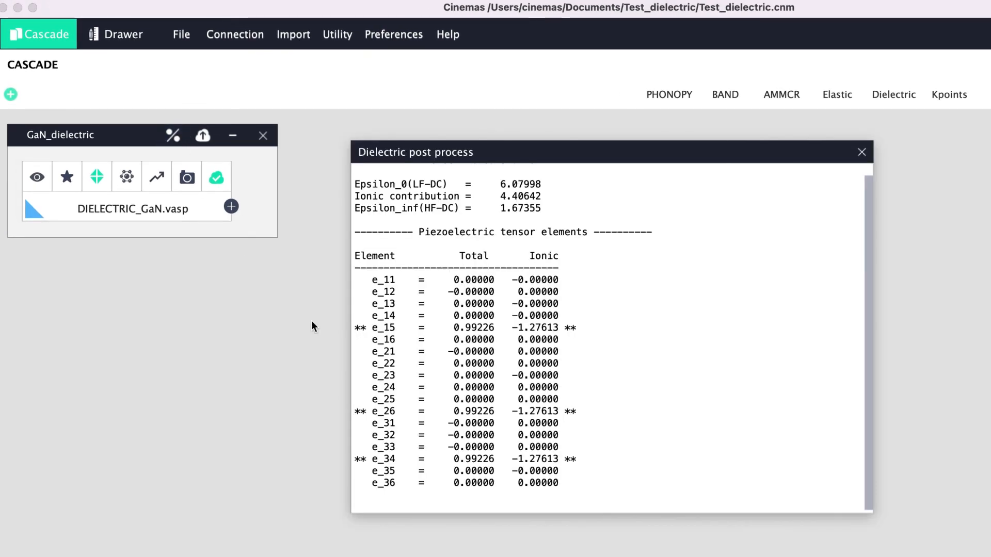
pyautogui.moveTo(628, 487)
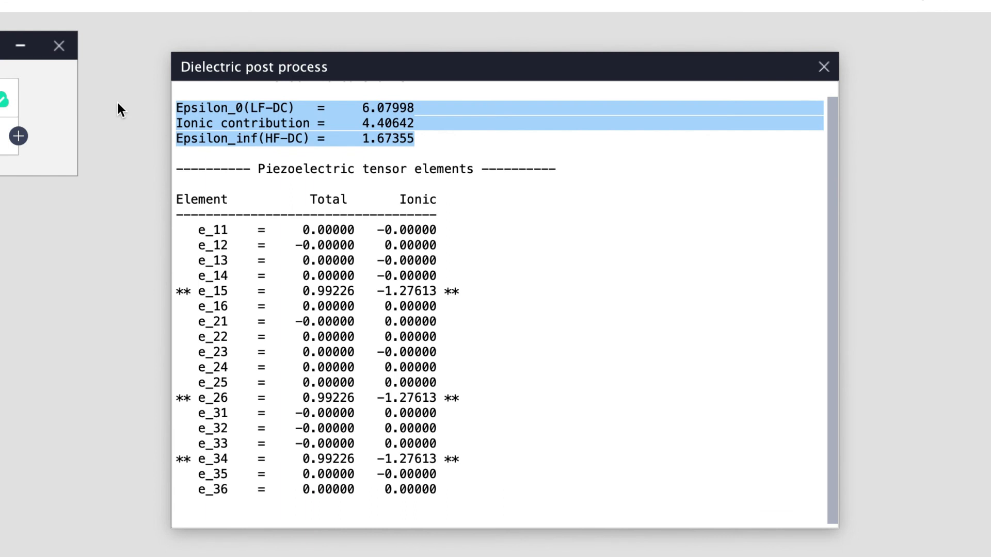
pyautogui.click(460, 174)
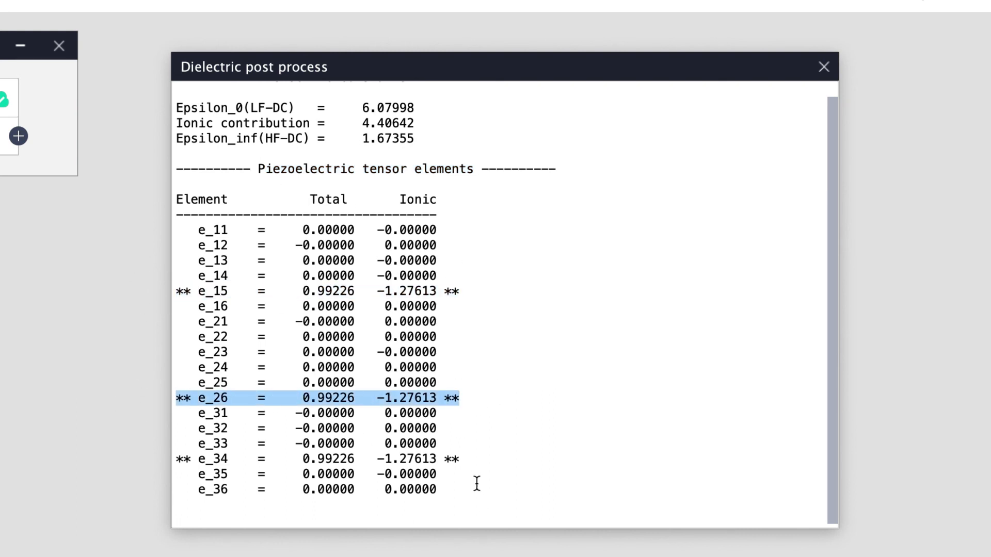
pyautogui.click(316, 459)
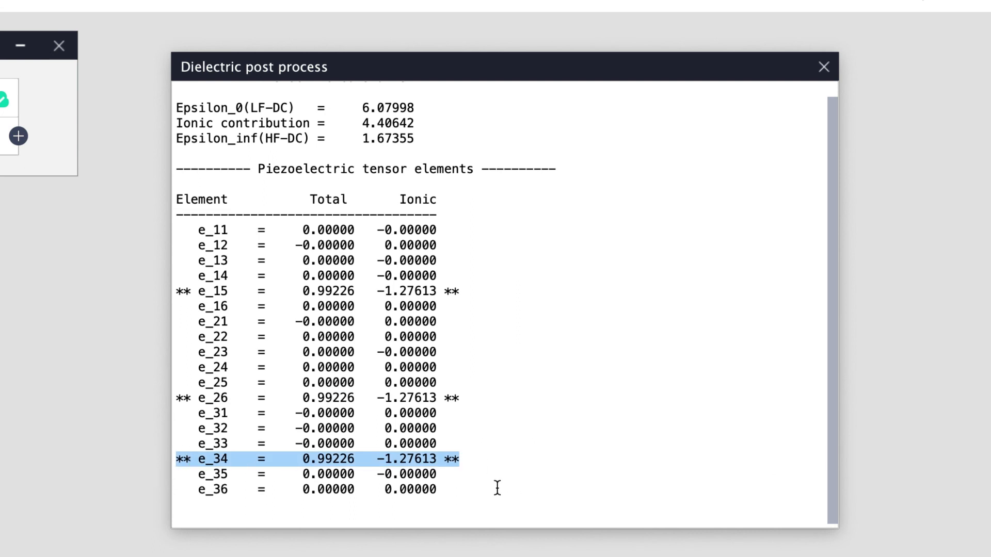